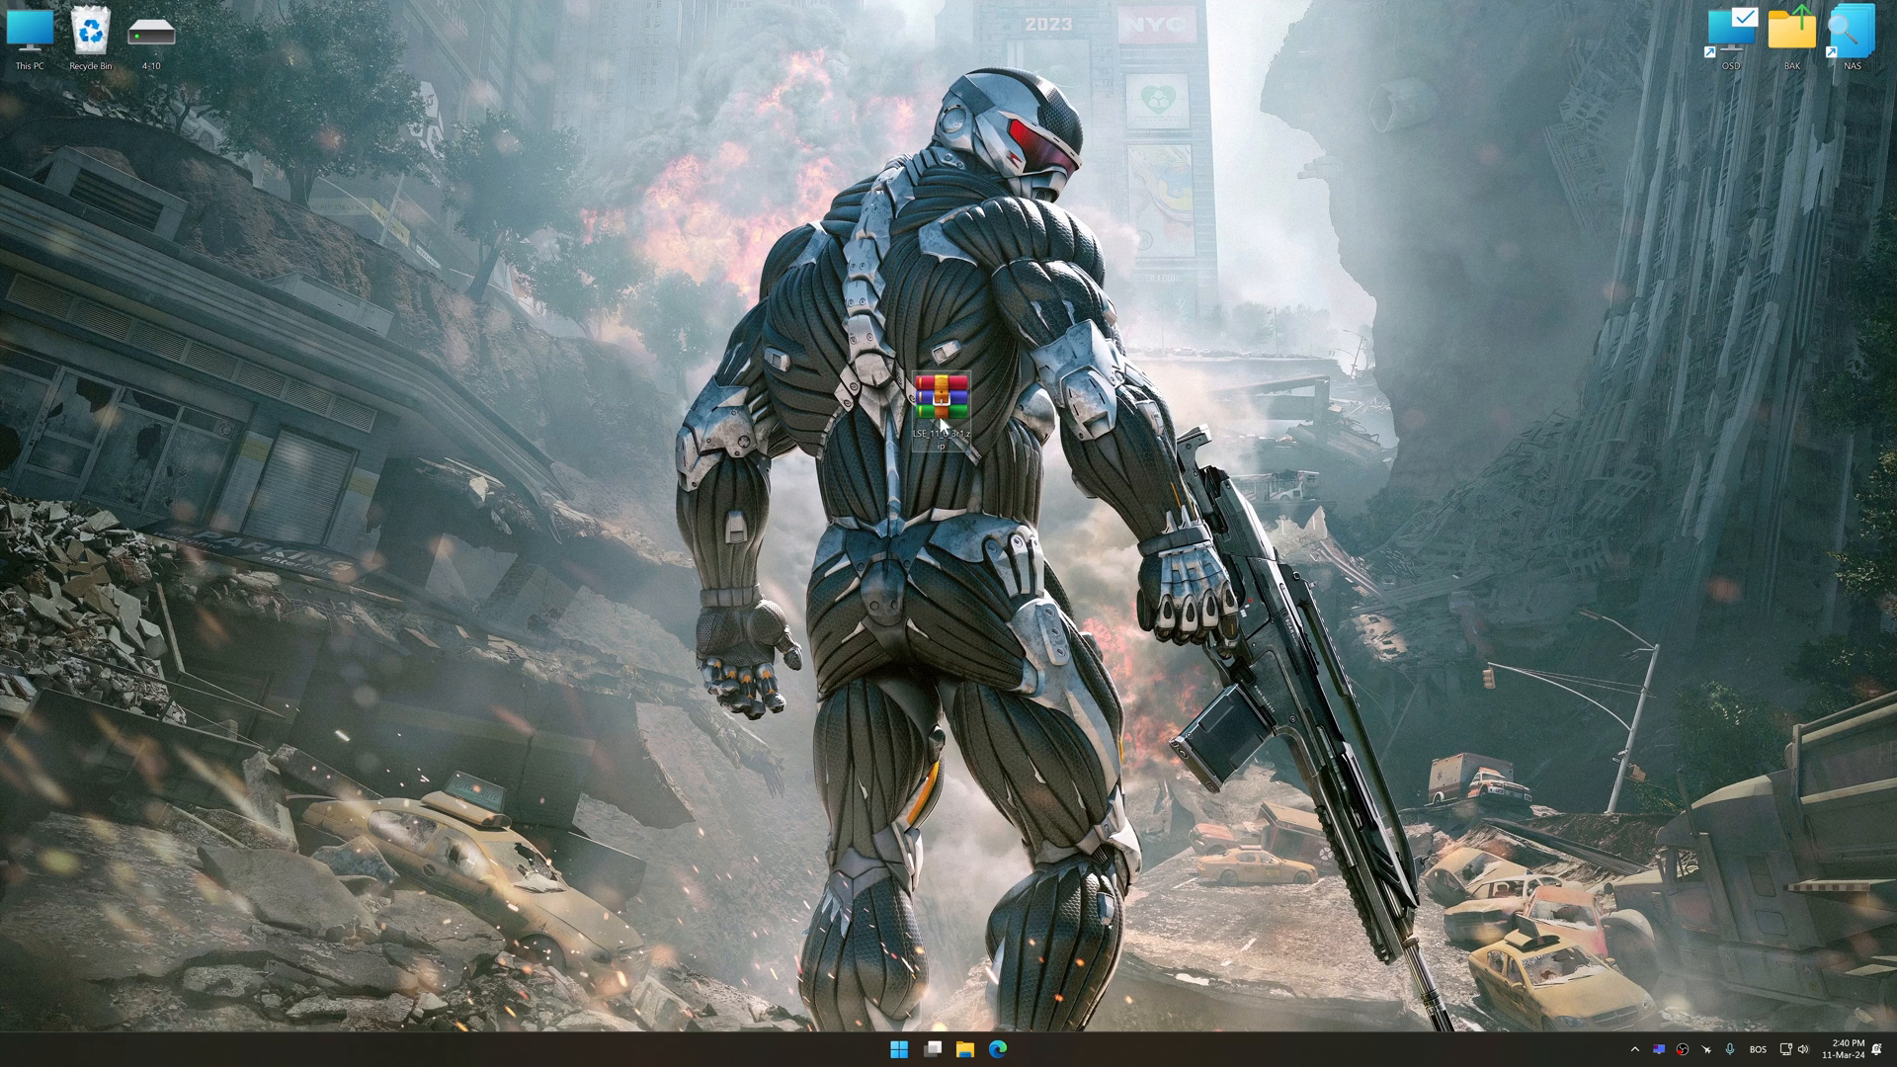
Extract and run the installer, keeping desktop shortcuts for Low Specs Experience and ResSwitch.
{"action": "double_click", "coordinate": [938, 399]}
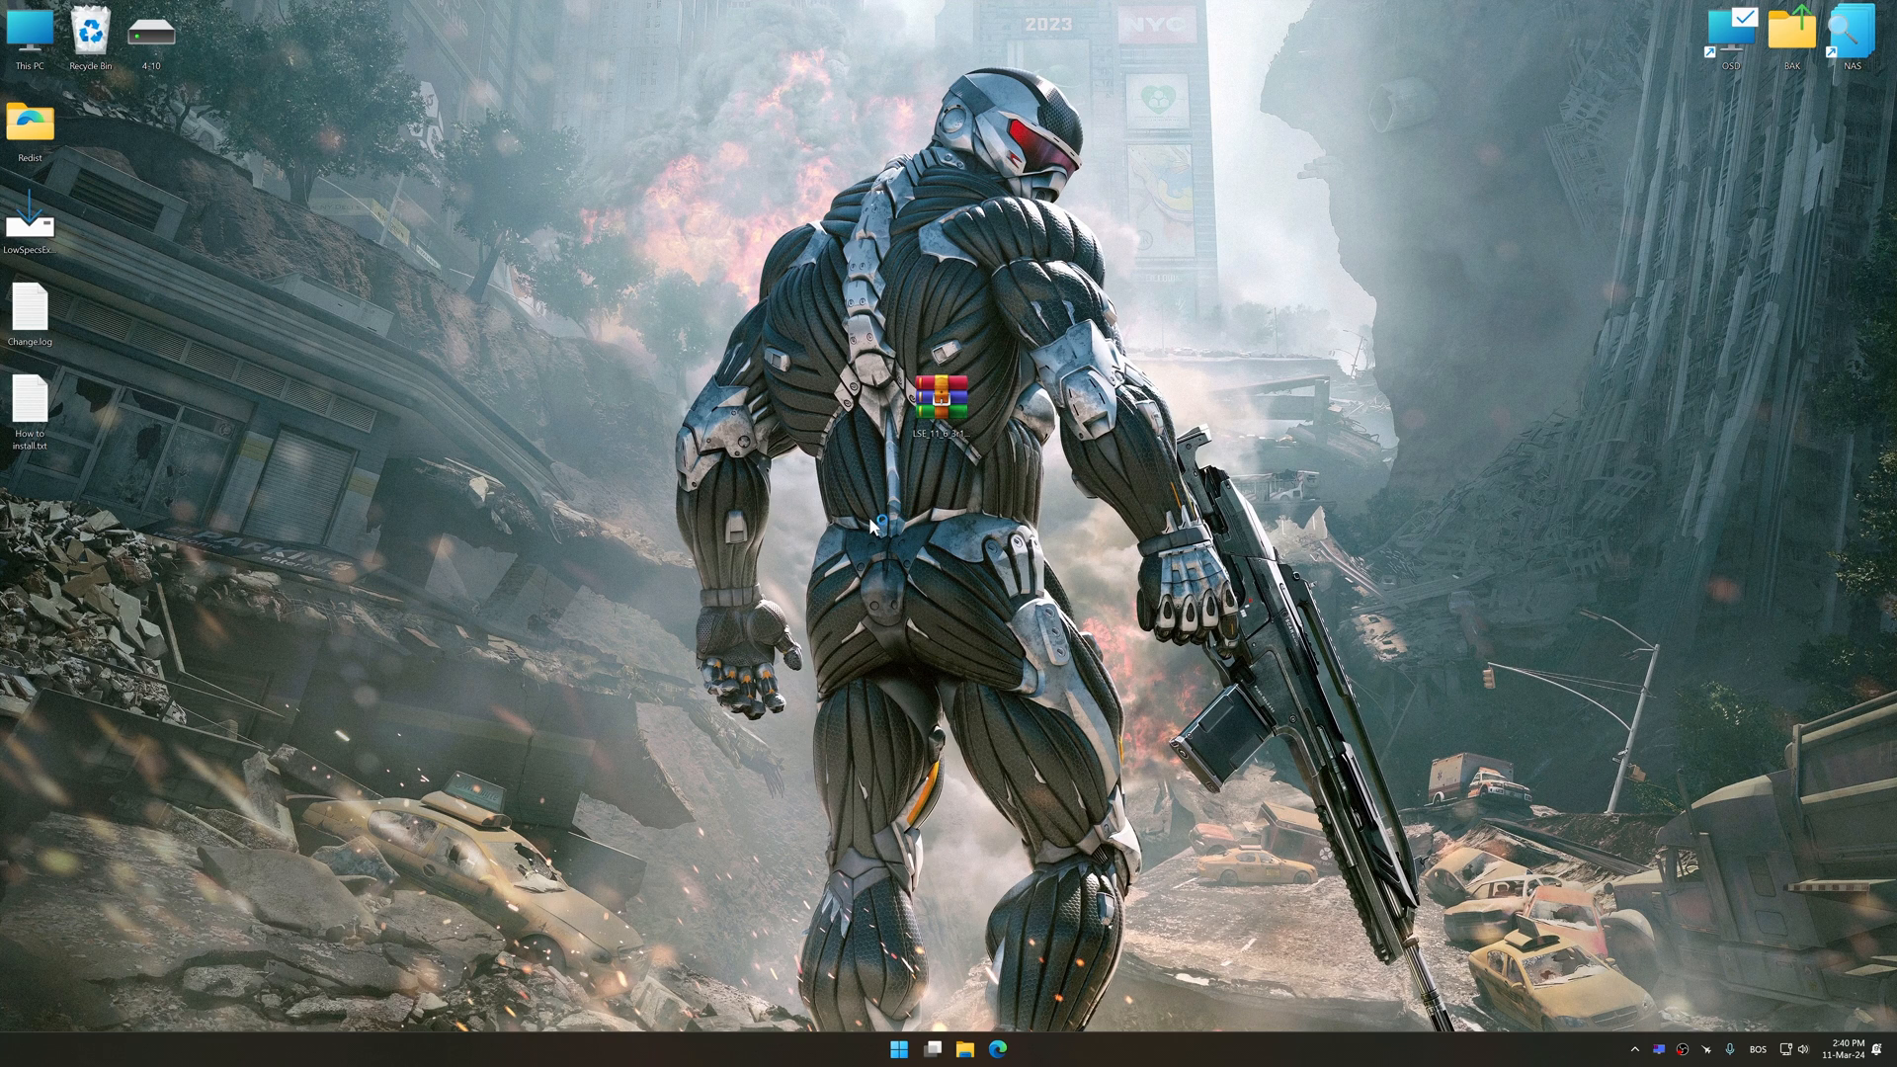
{"action": "double_click", "coordinate": [934, 403]}
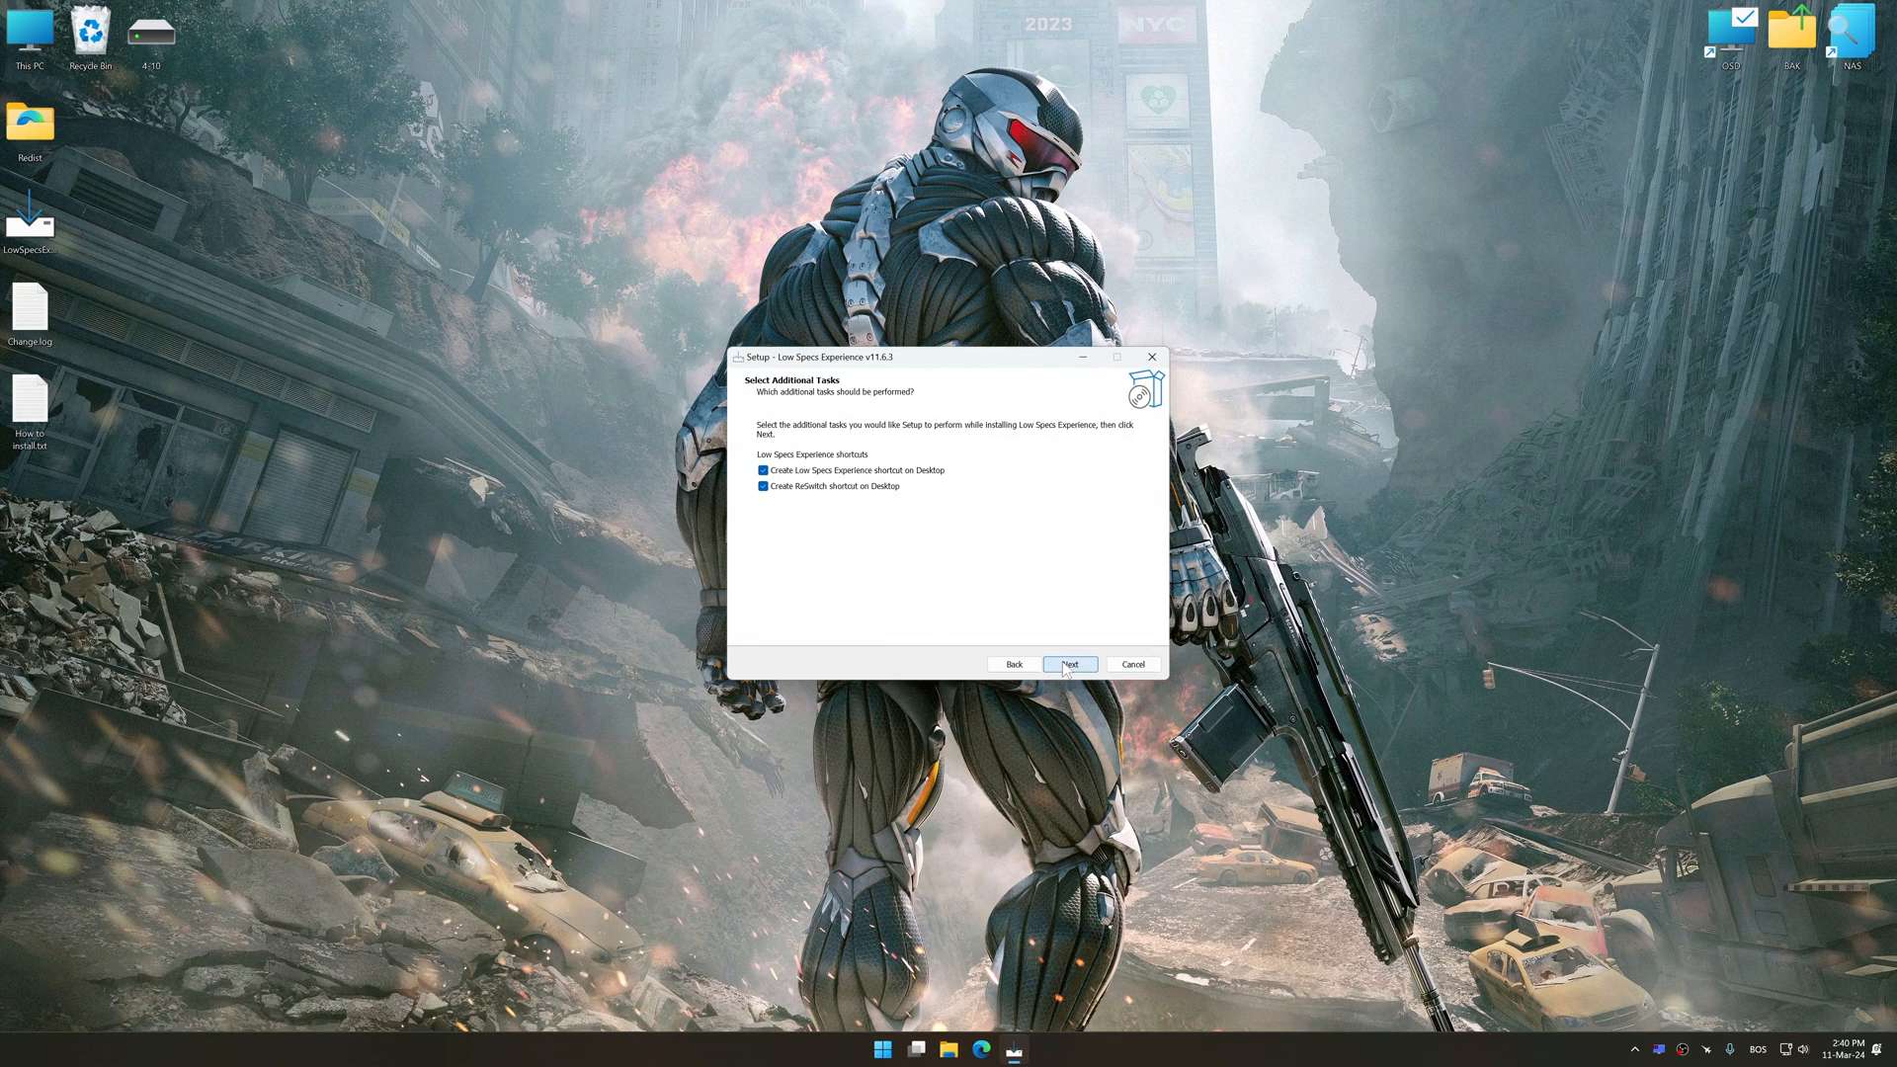
{"action": "left_click", "coordinate": [1068, 663]}
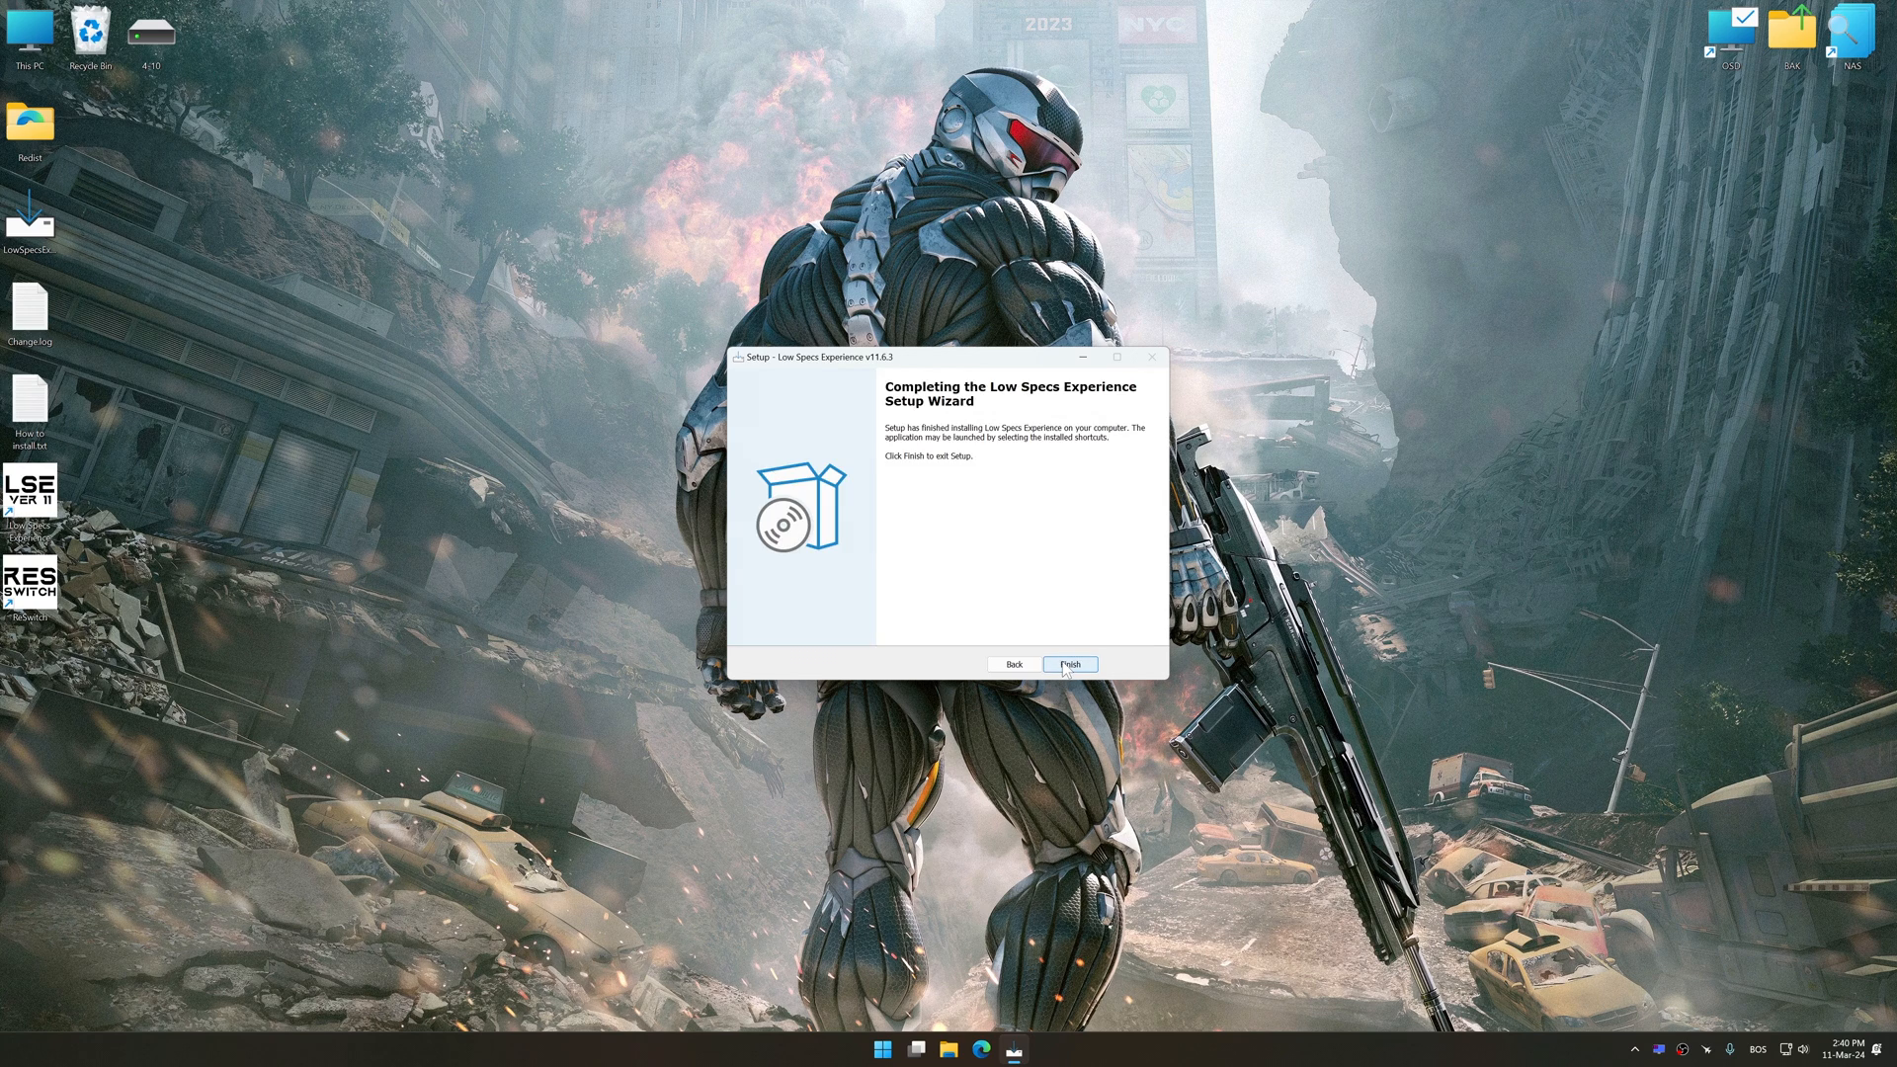
{"action": "left_click", "coordinate": [1068, 664]}
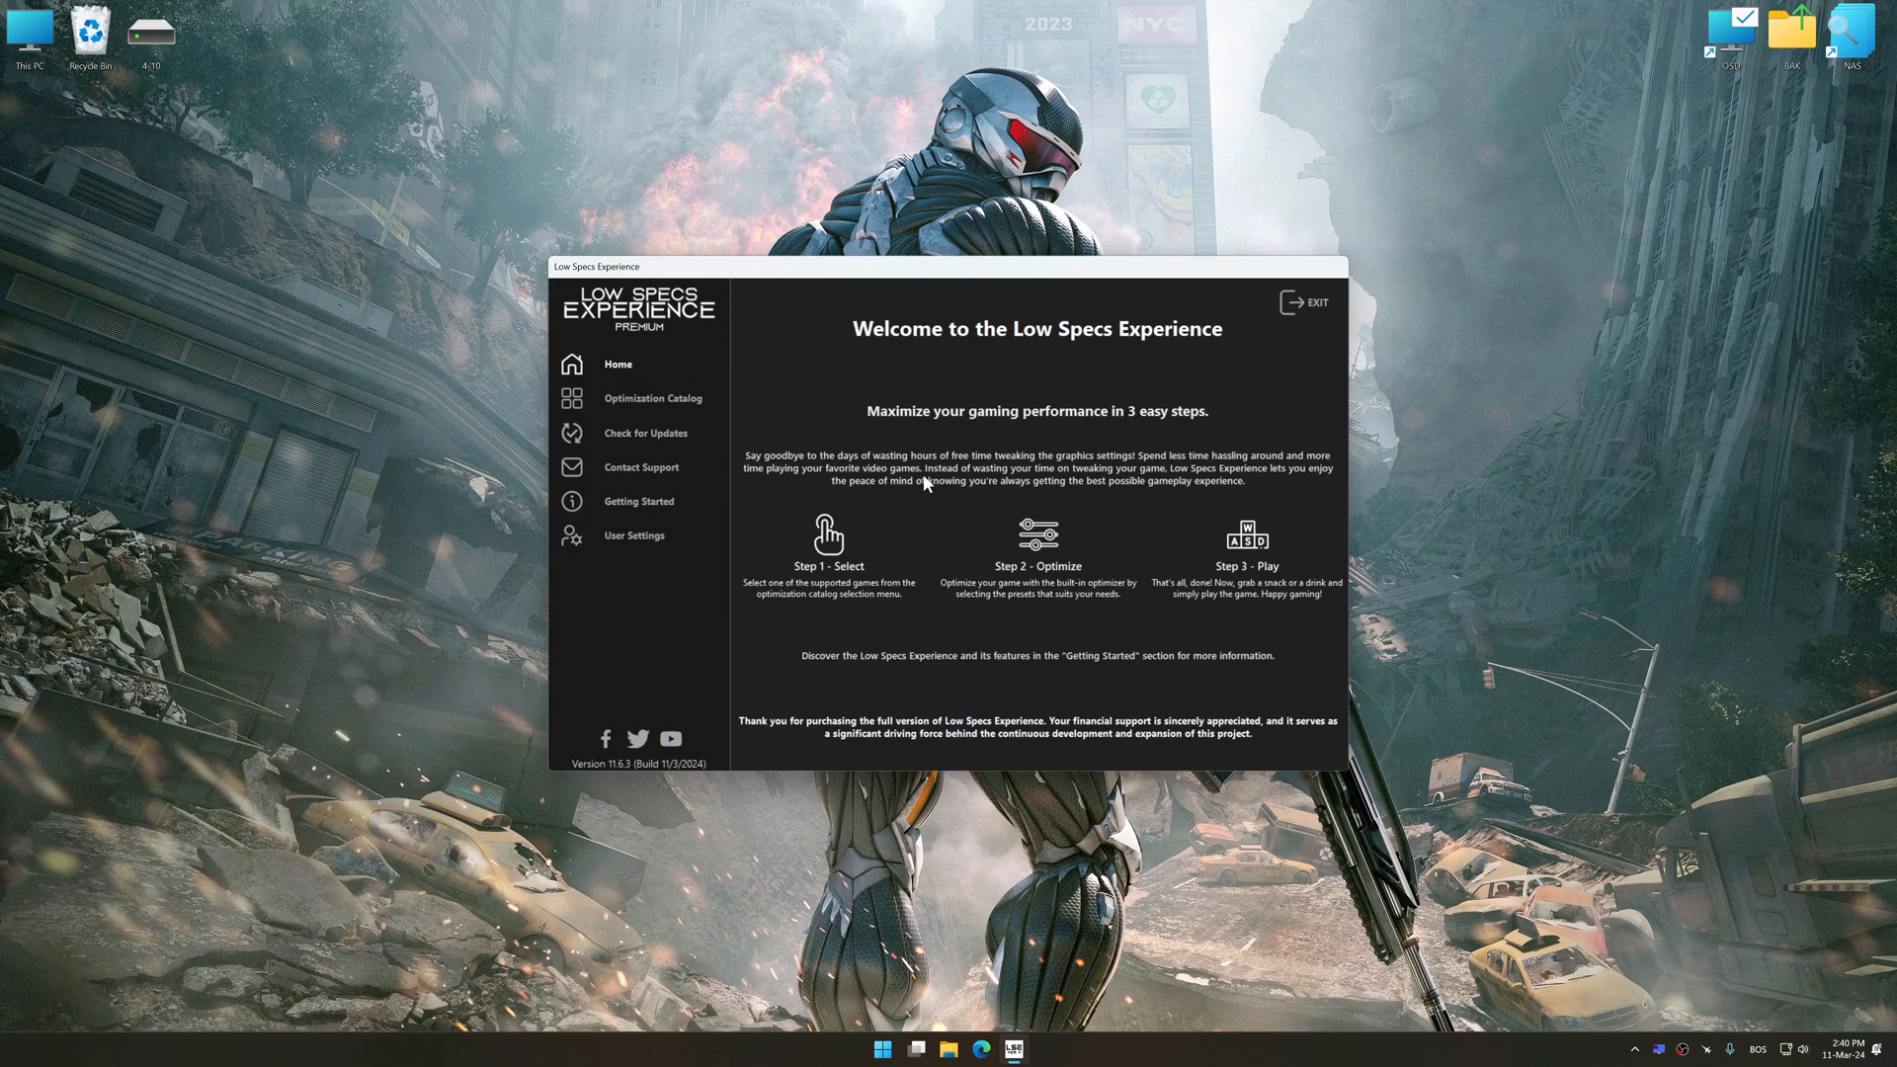
Pick Crysis 2 Remastered in the Optimization Catalog and load its optimization package.
{"action": "left_click", "coordinate": [652, 398]}
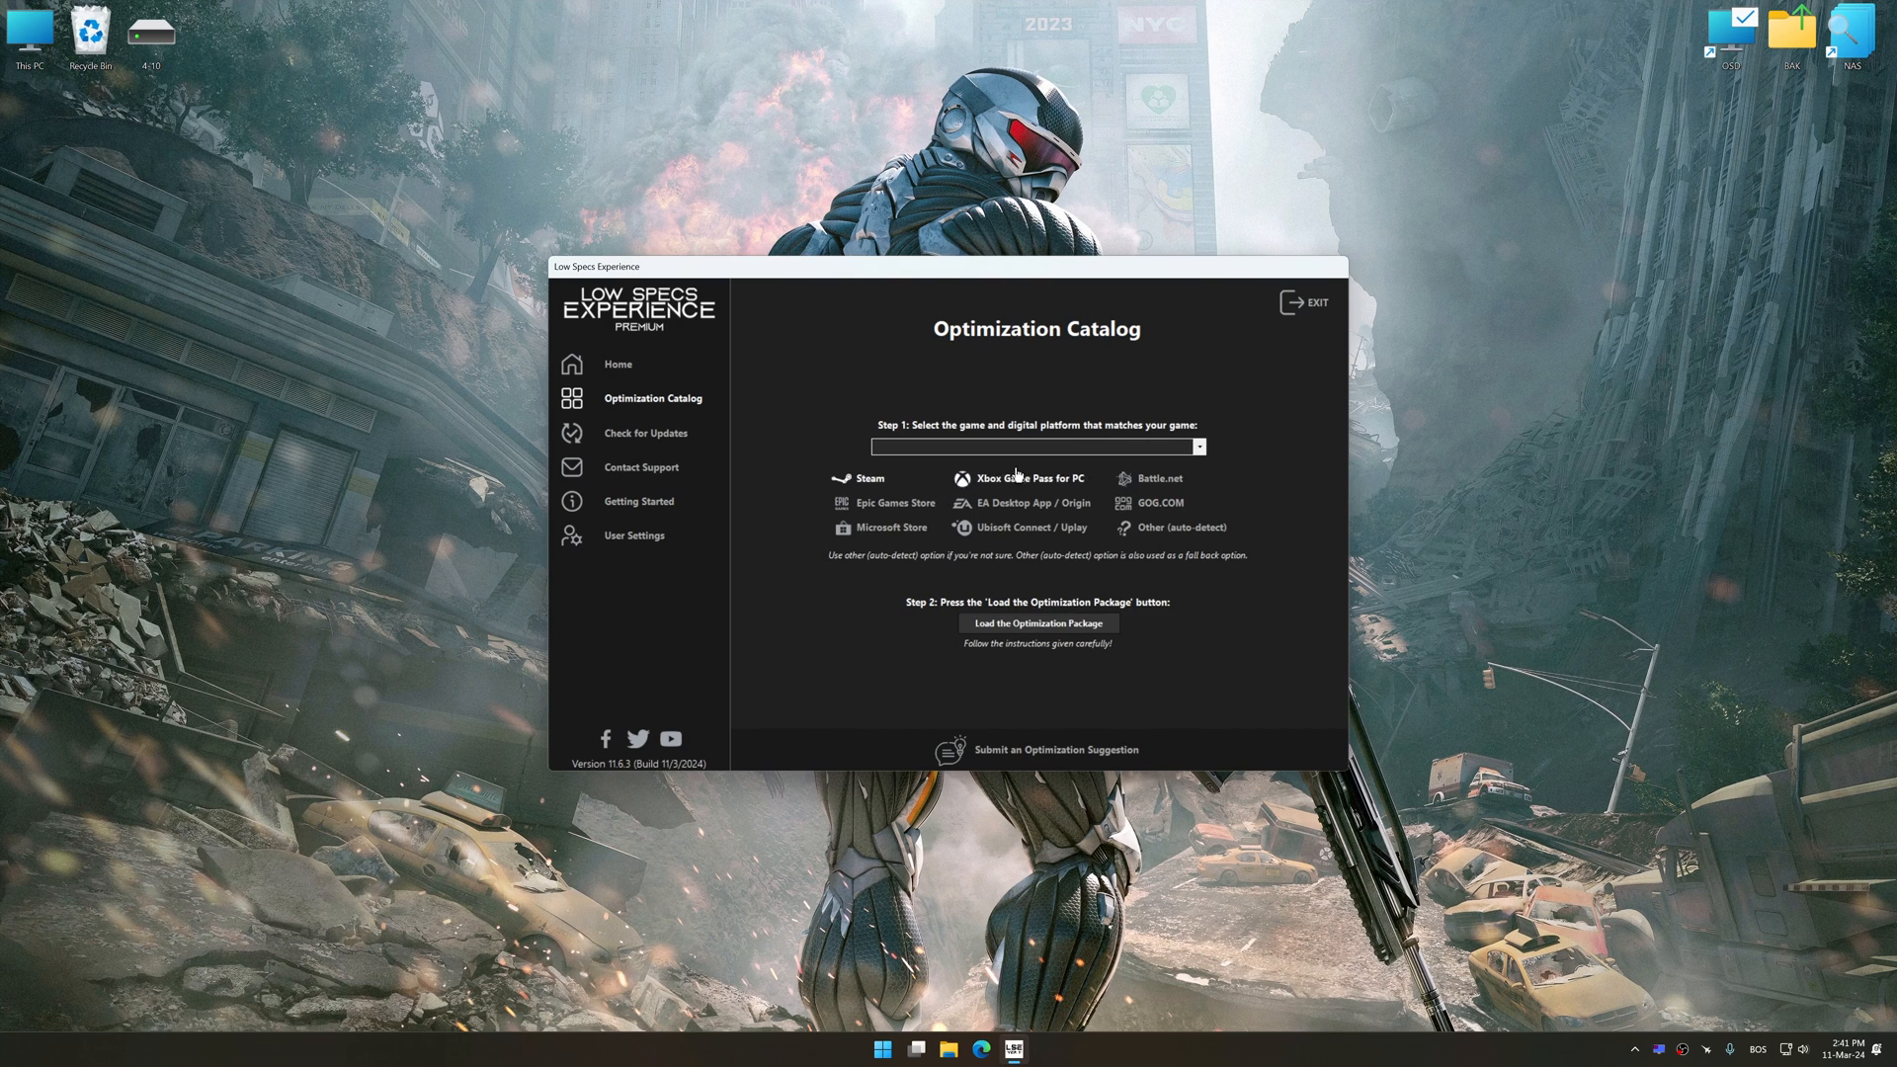
{"action": "left_click", "coordinate": [1197, 446]}
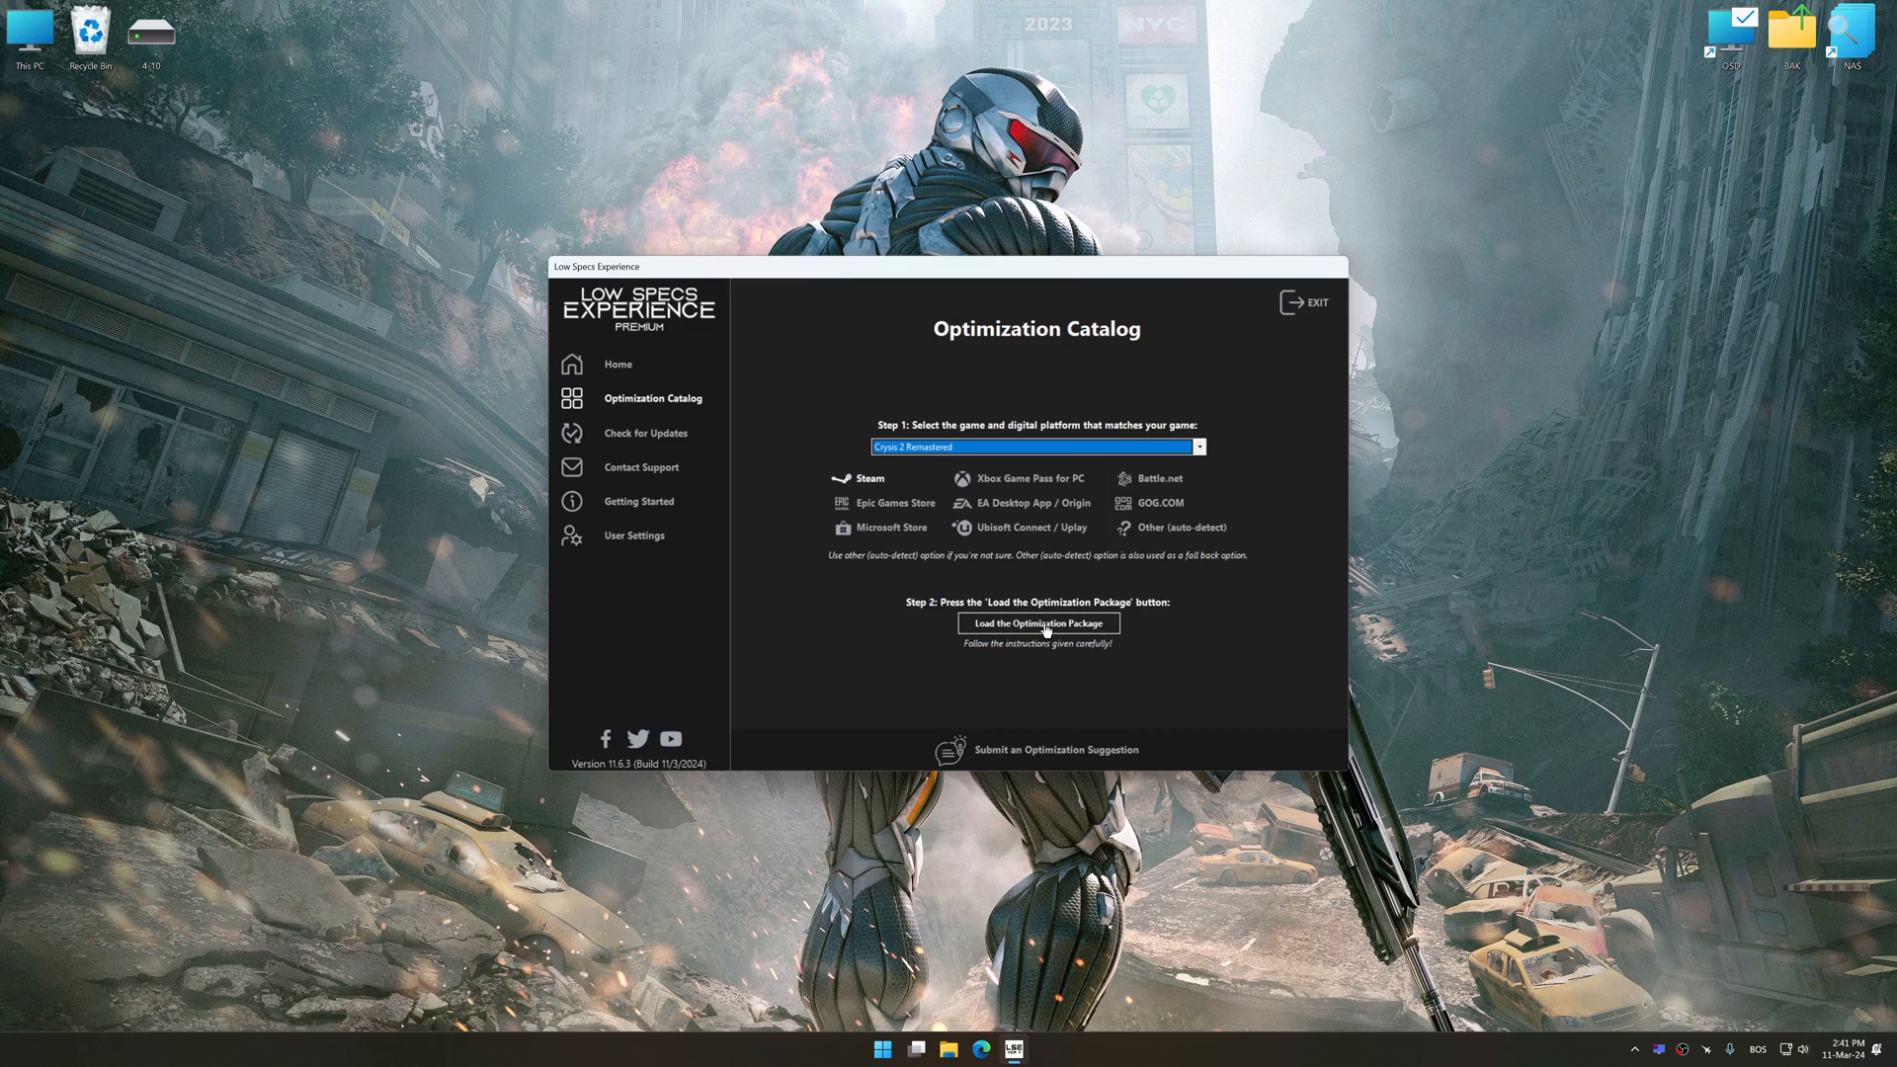
{"action": "left_click", "coordinate": [1036, 621]}
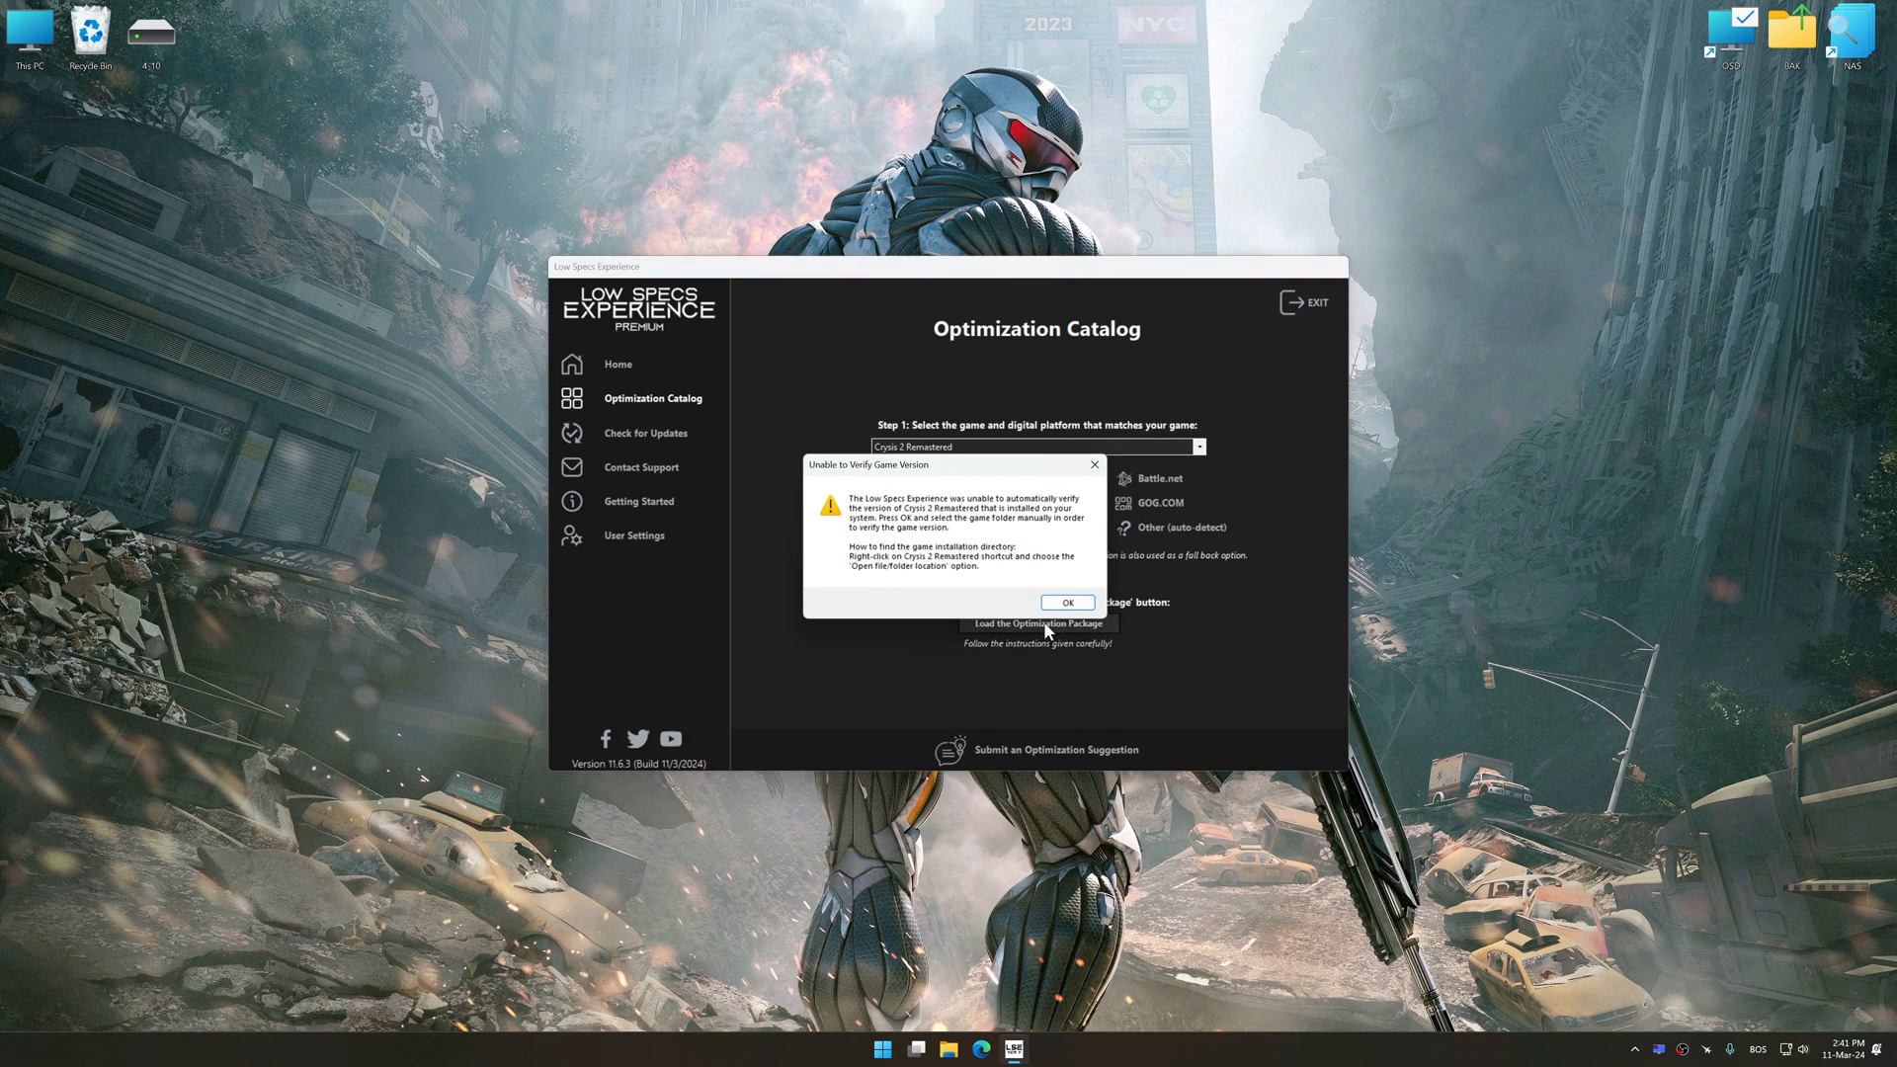
{"action": "mouse_move", "coordinate": [855, 566]}
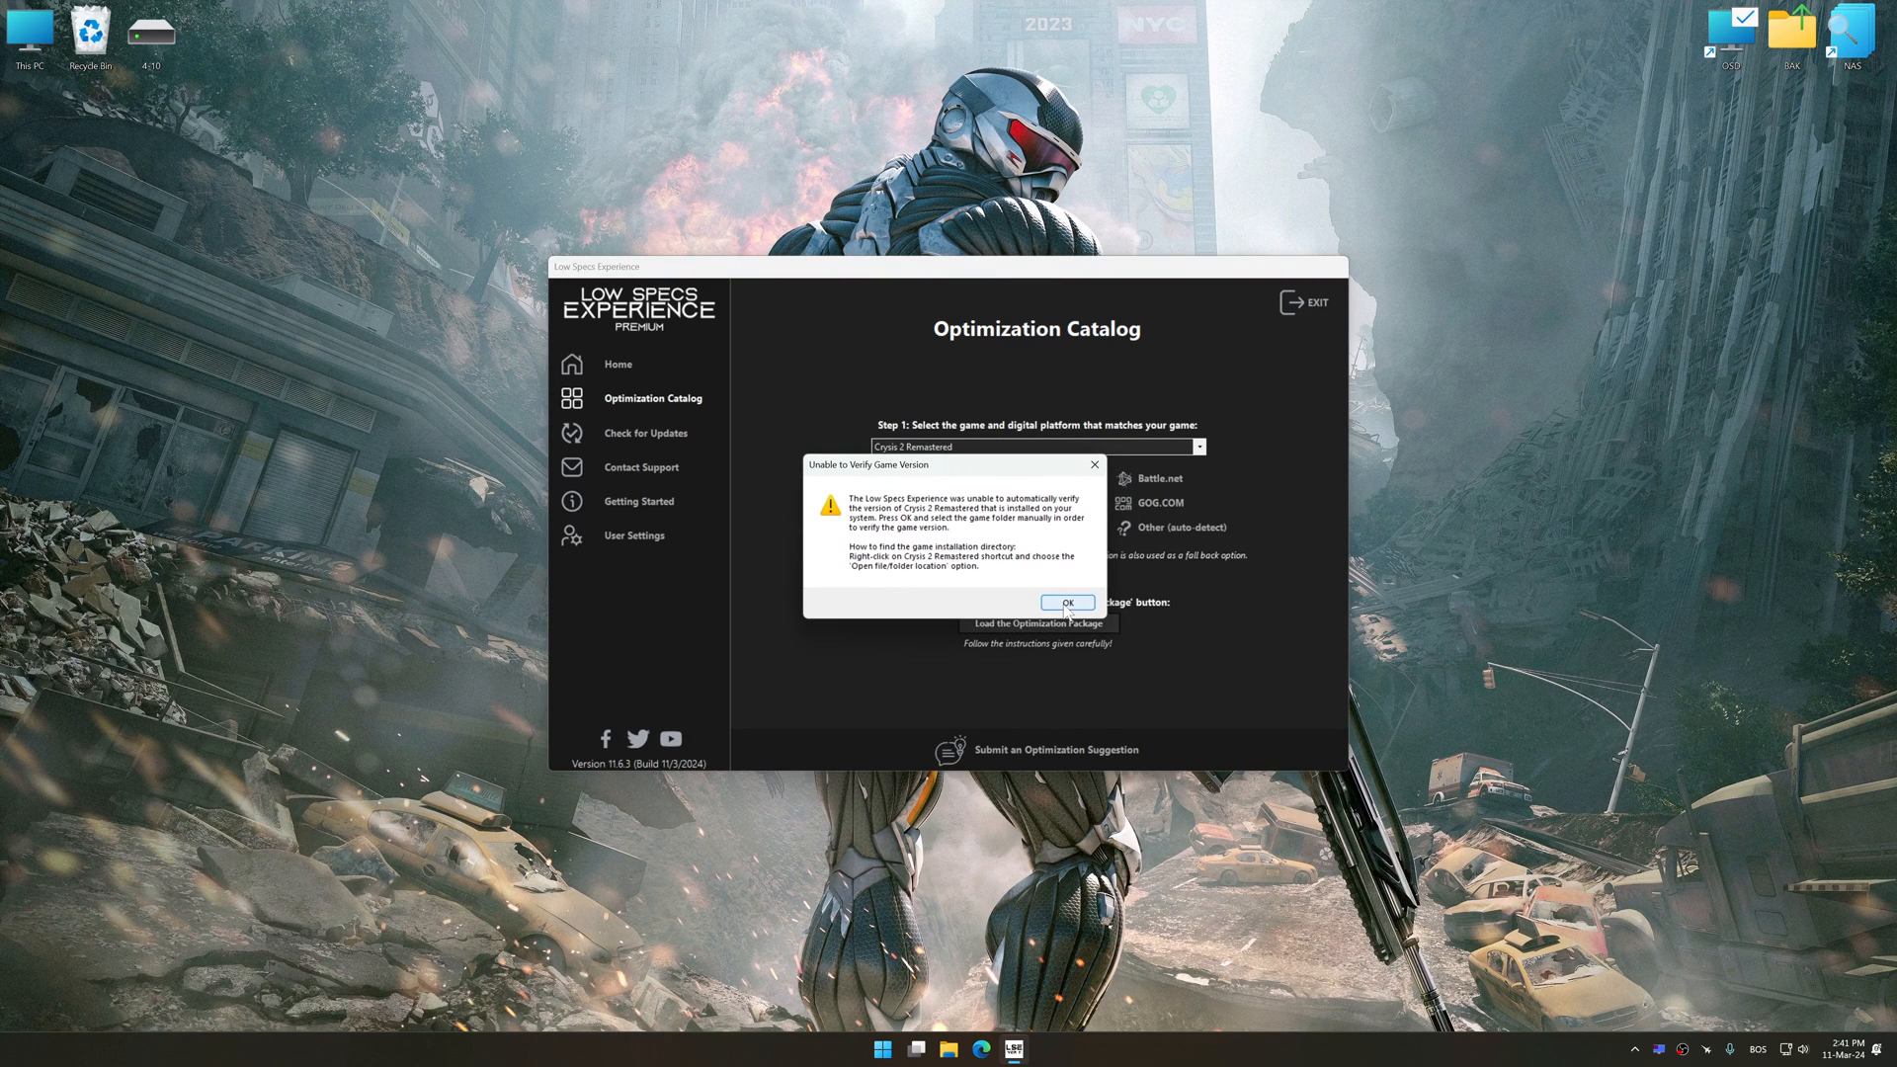
Locate the Crysis2Remastered game folder and confirm the default game profile ID.
{"action": "left_click", "coordinate": [1065, 602]}
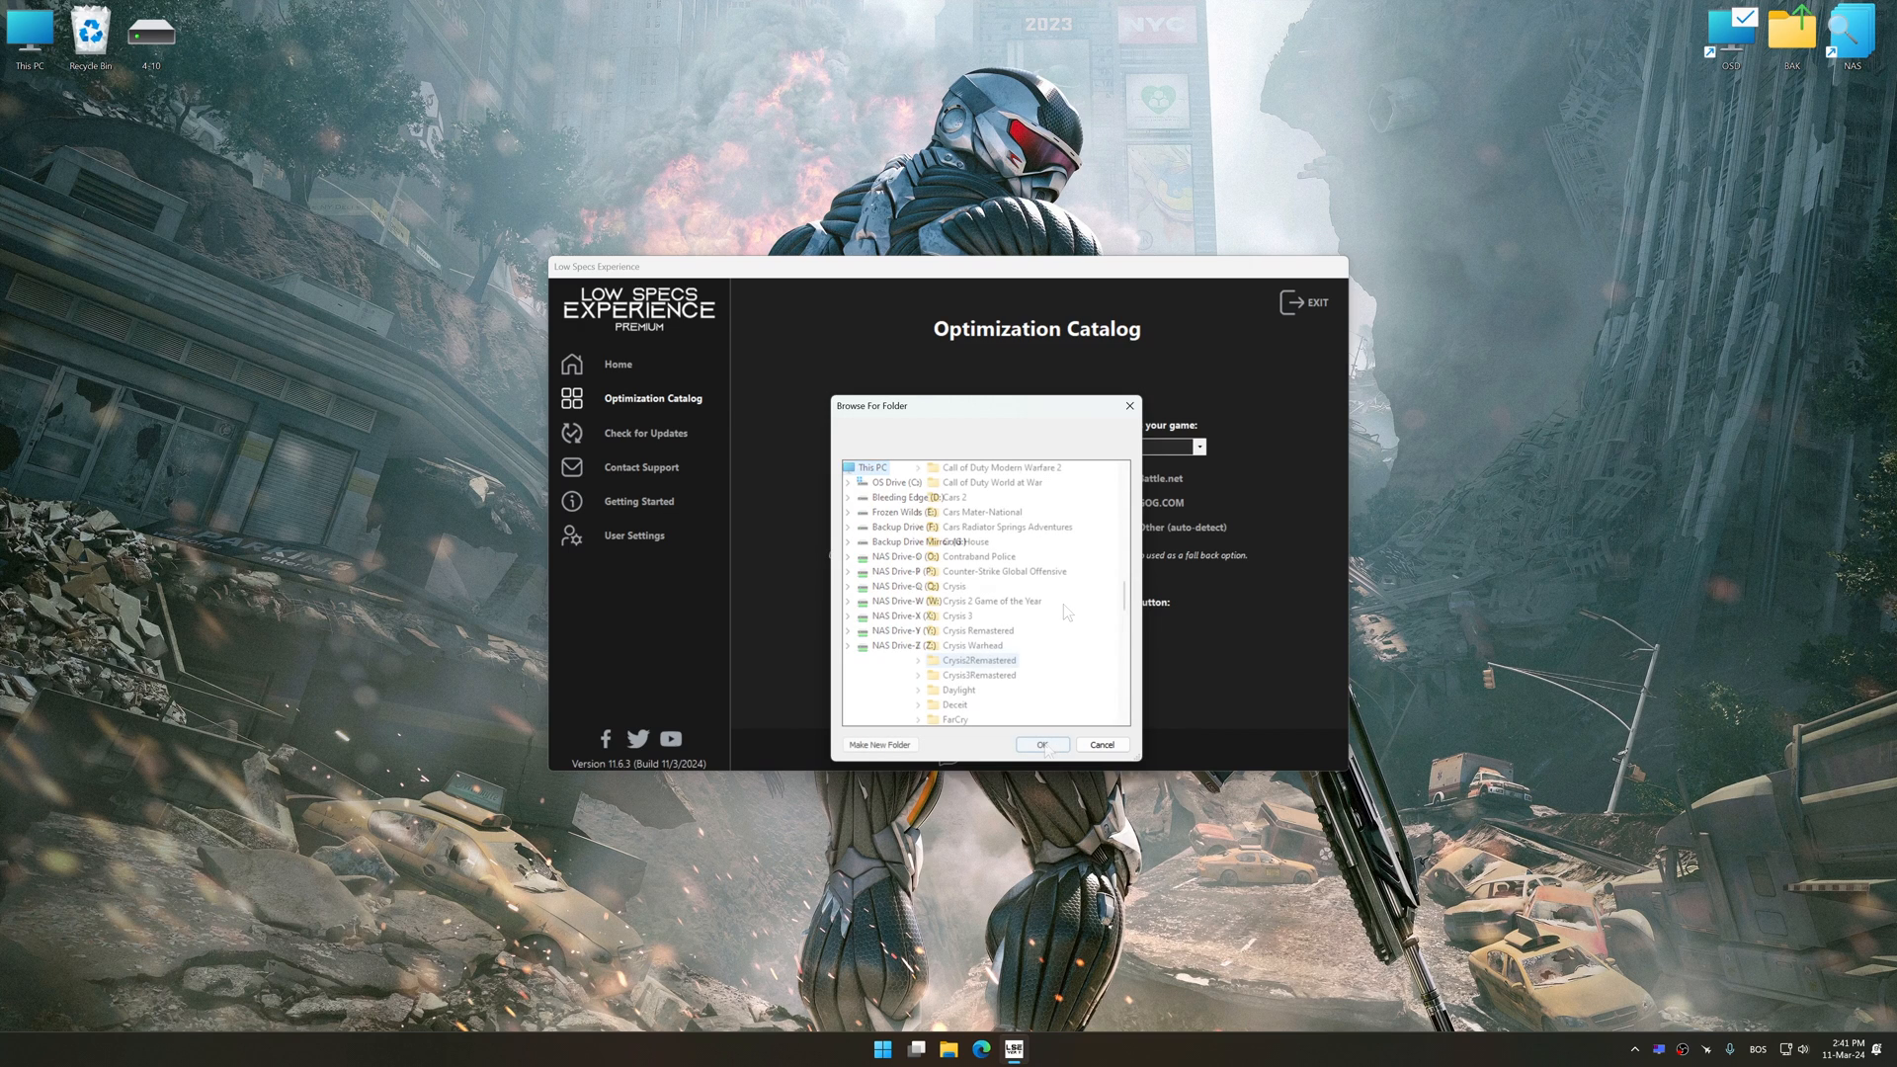
{"action": "left_click", "coordinate": [1040, 743]}
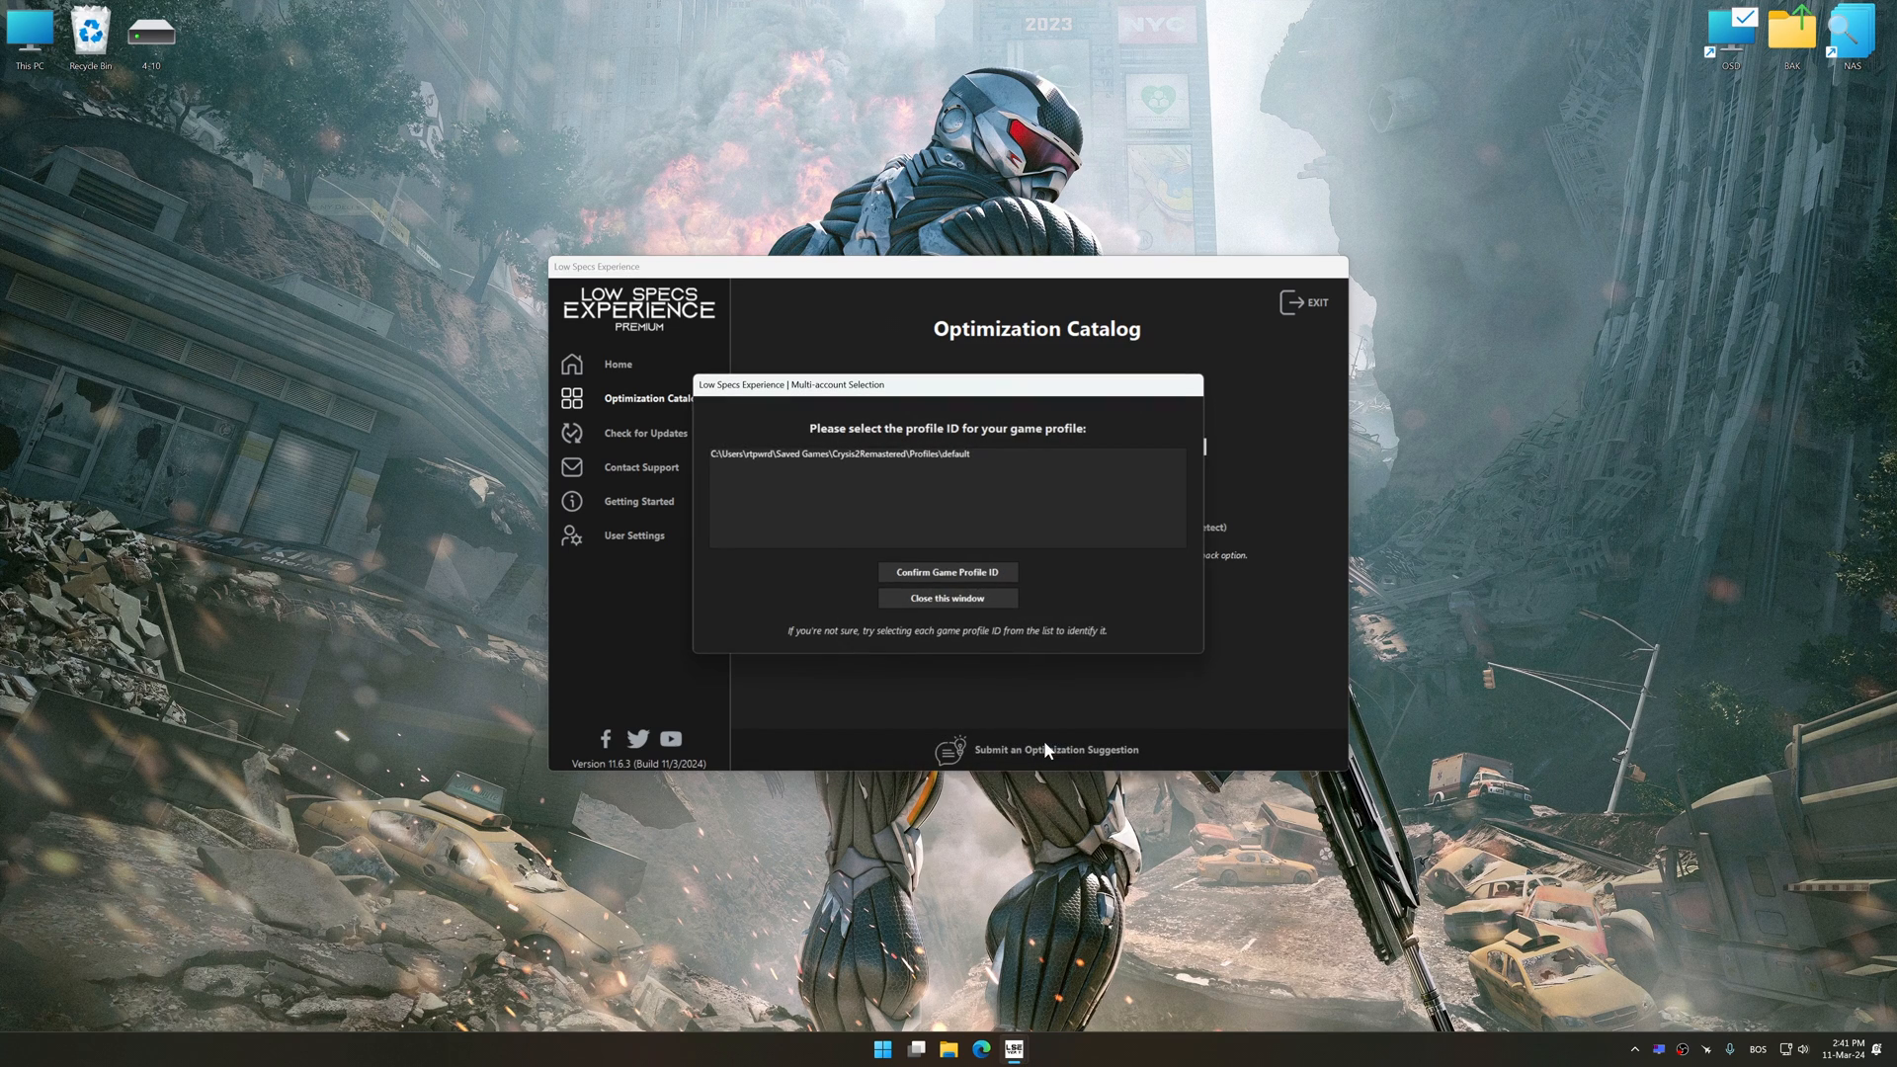
{"action": "left_click", "coordinate": [947, 571]}
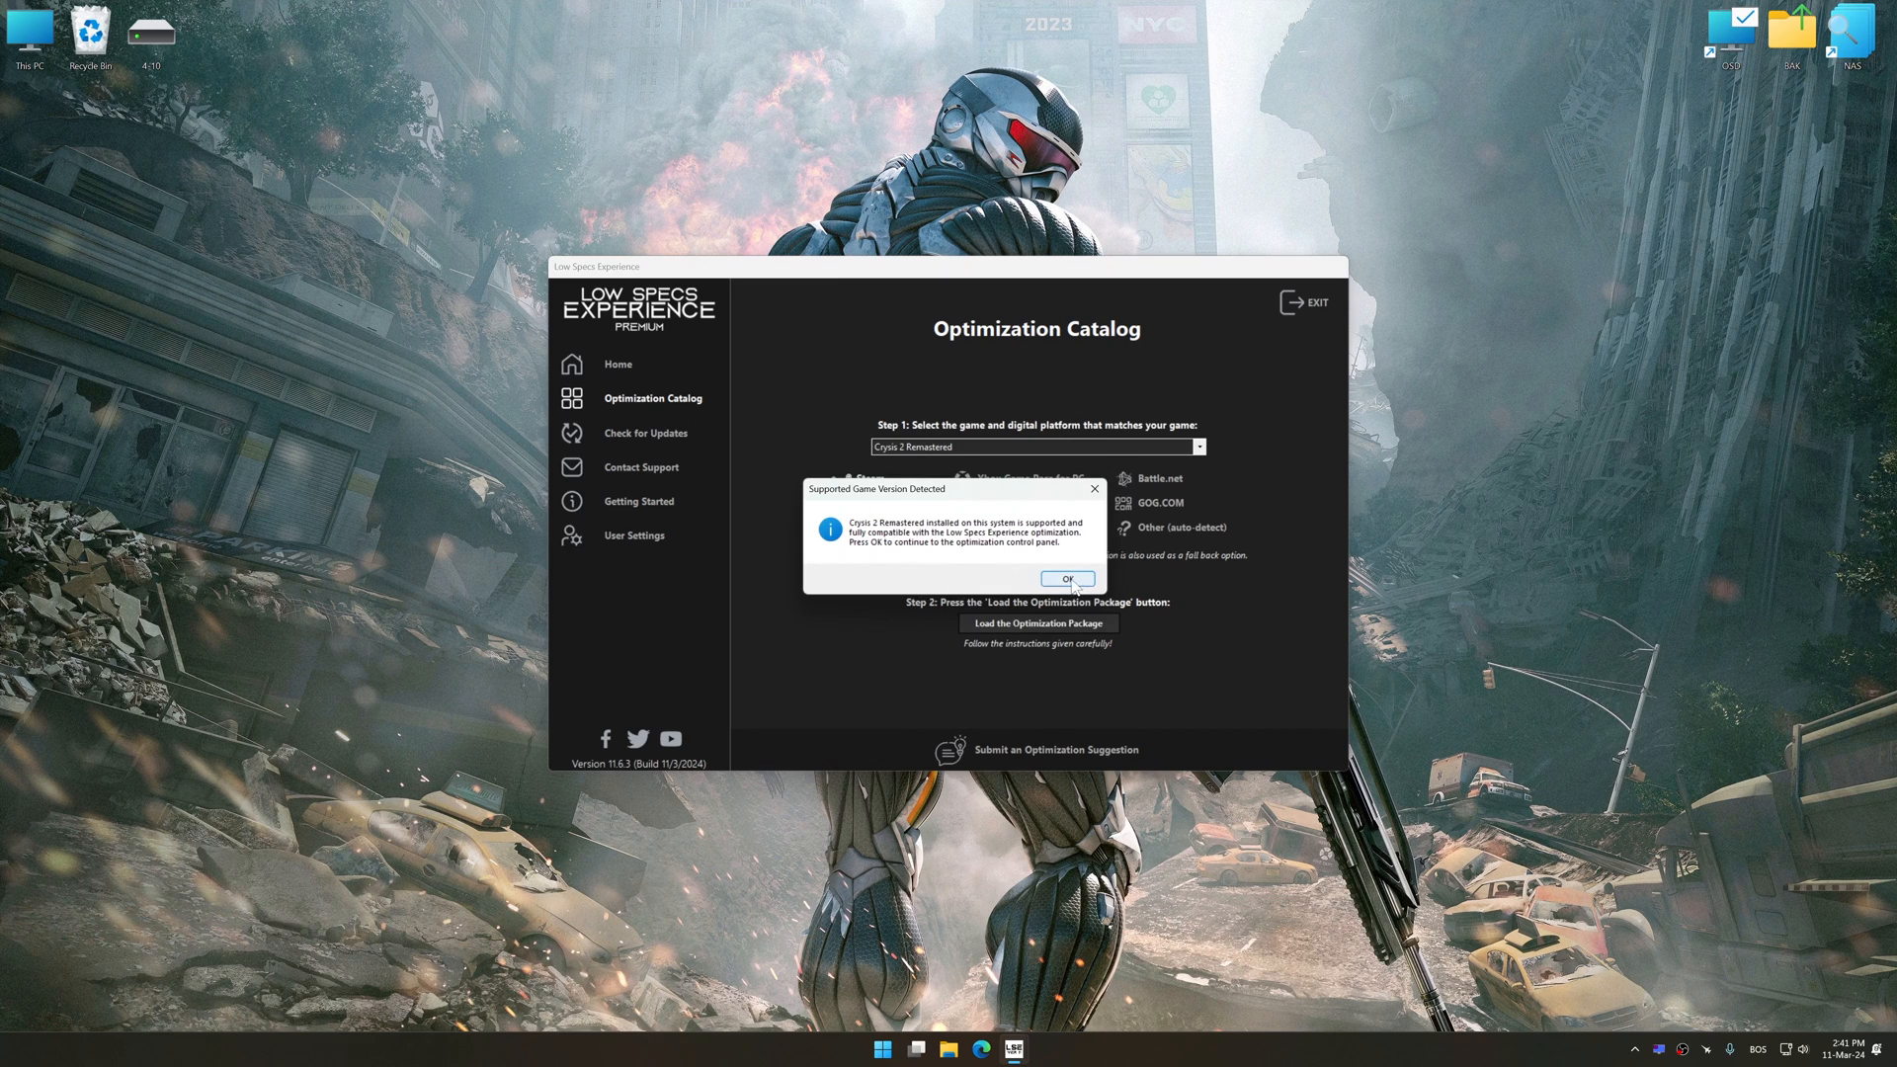
Choose Optimized Settings with the Balanced preset at 3840 x 2160 resolution.
{"action": "left_click", "coordinate": [1064, 578]}
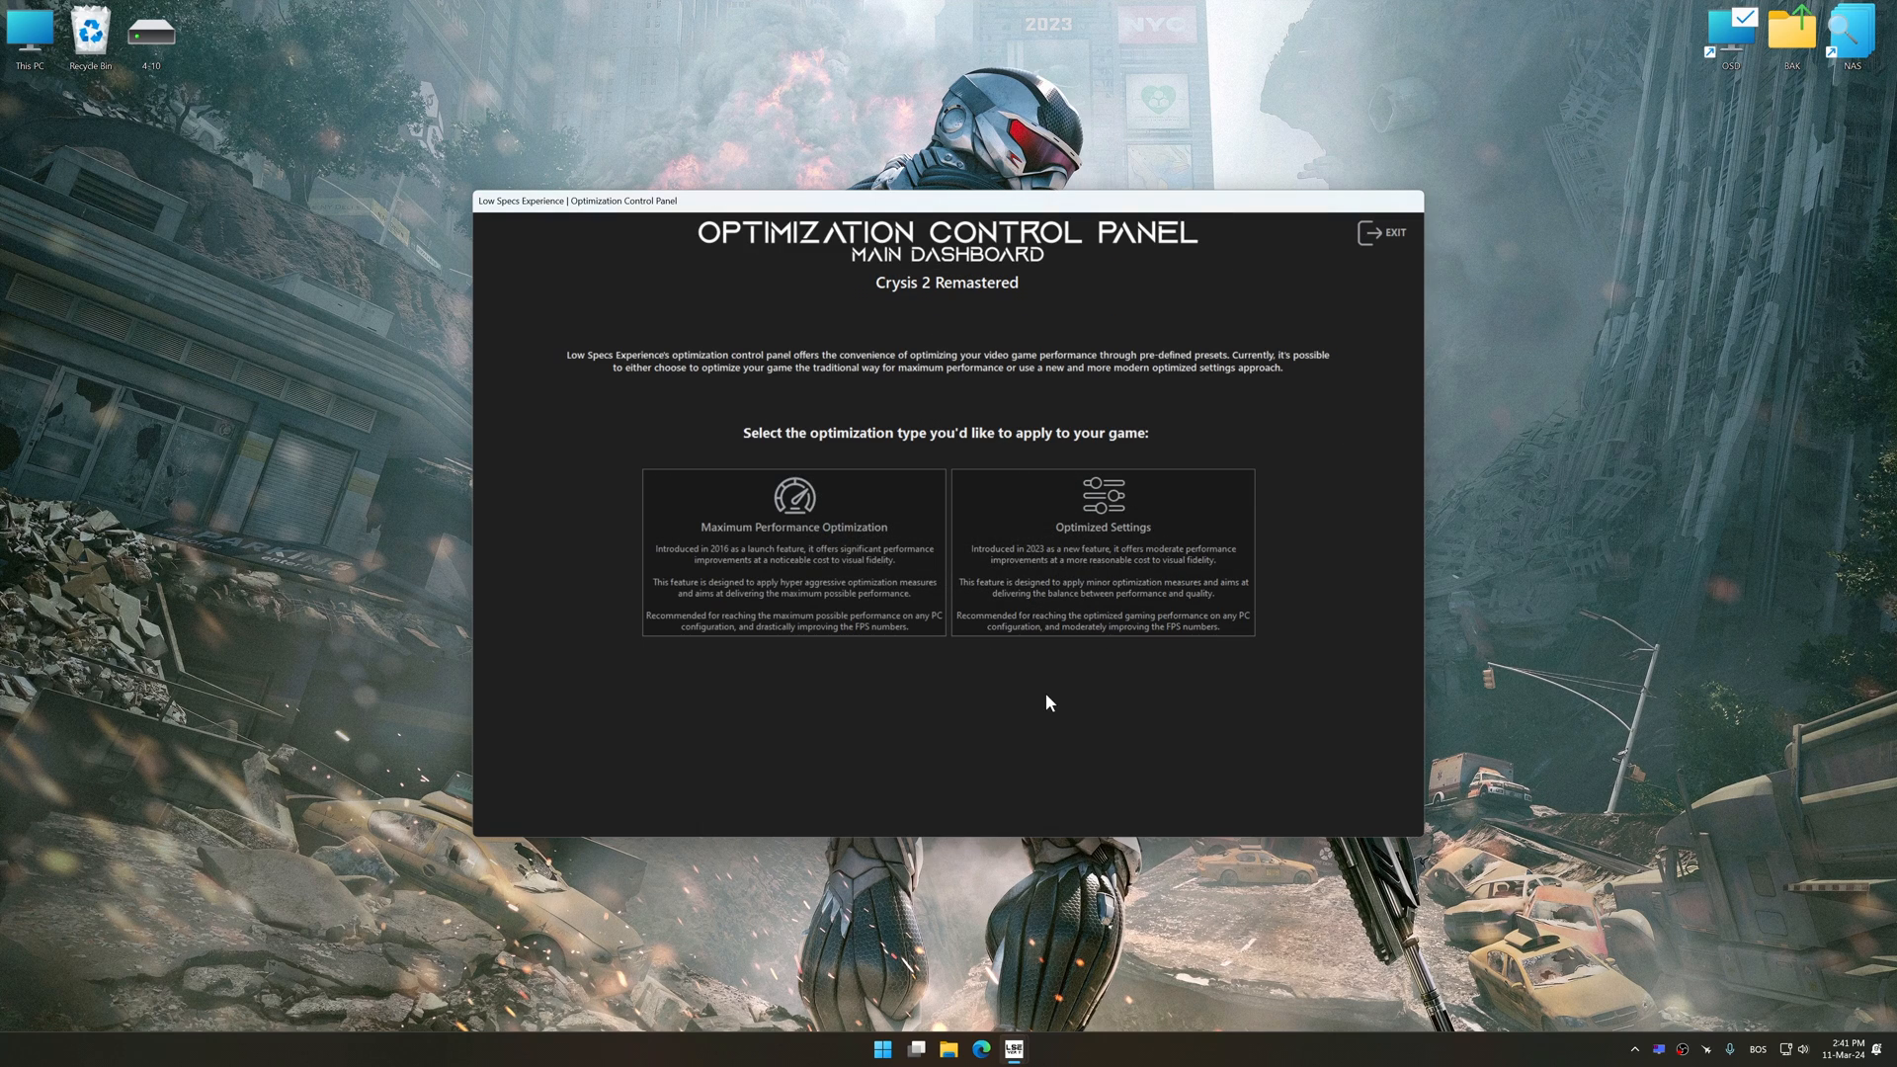
{"action": "left_click", "coordinate": [1099, 526]}
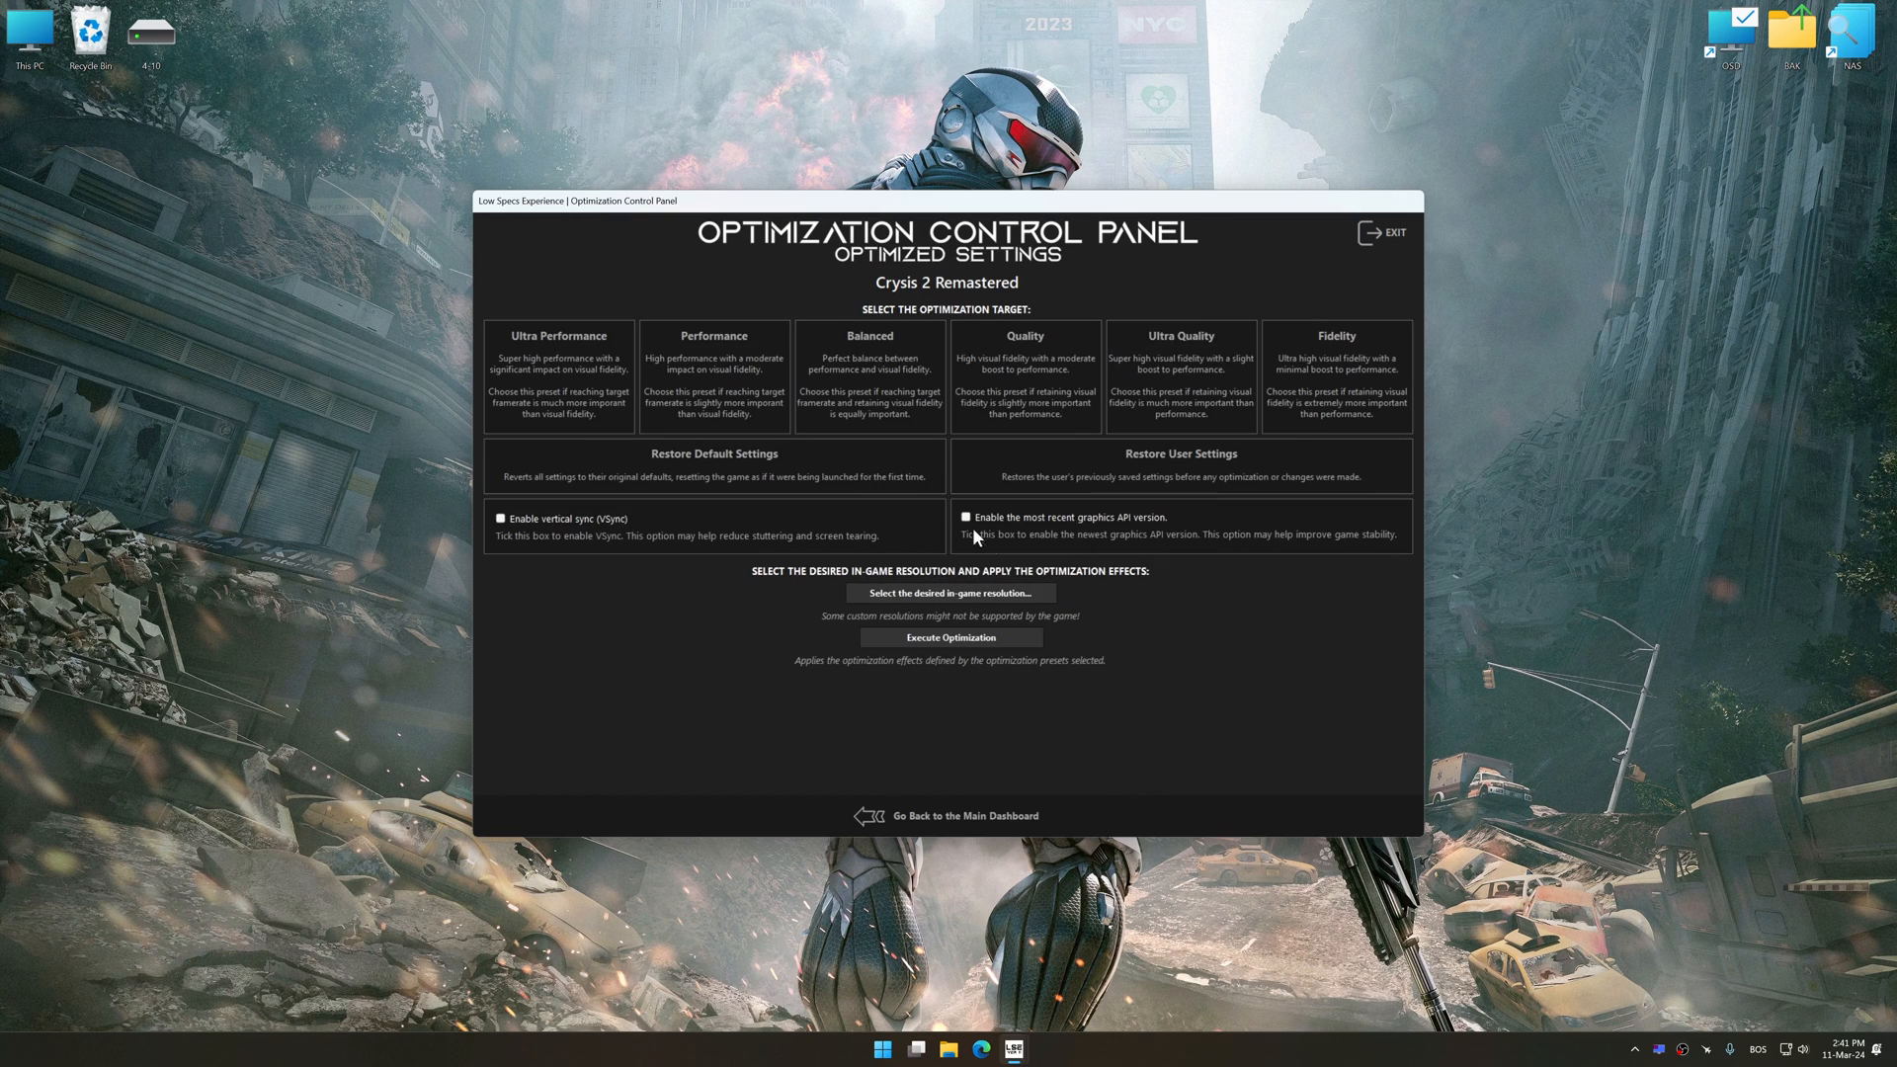
{"action": "left_click", "coordinate": [948, 592]}
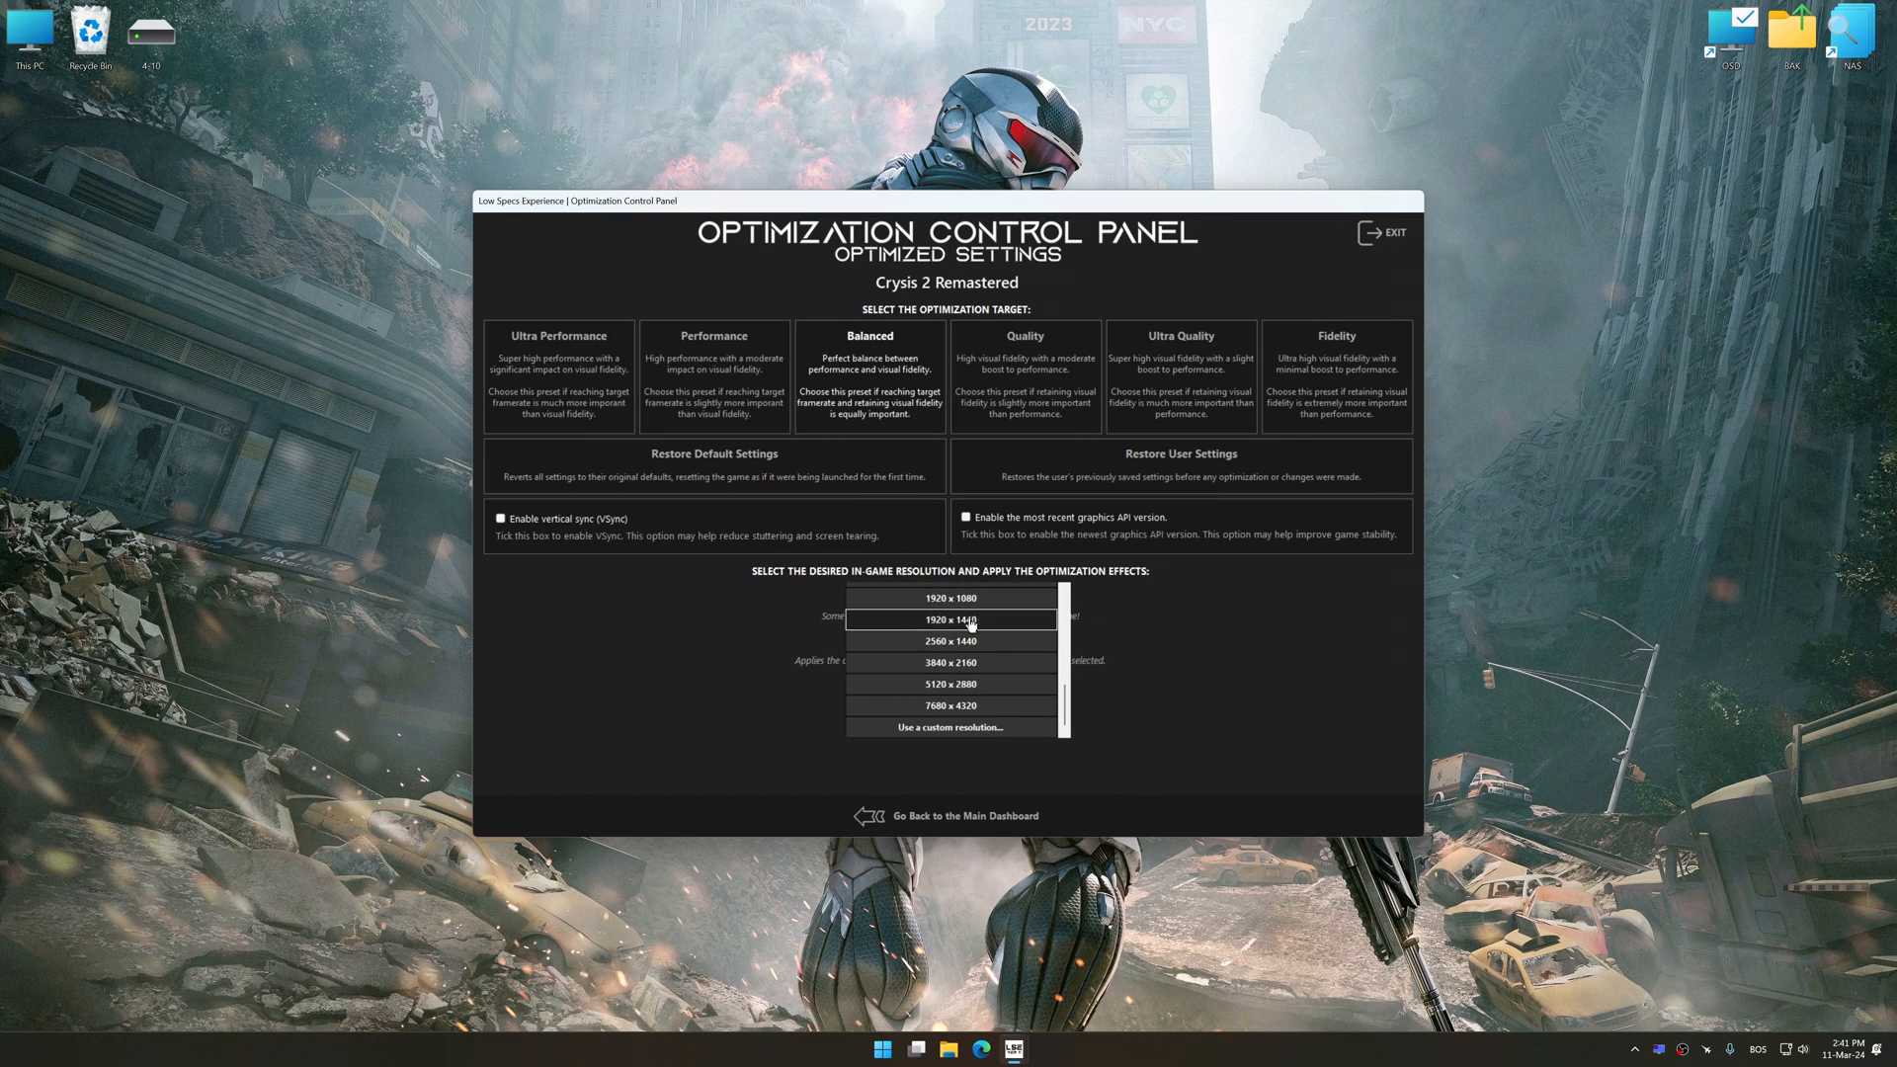
{"action": "left_click", "coordinate": [950, 662]}
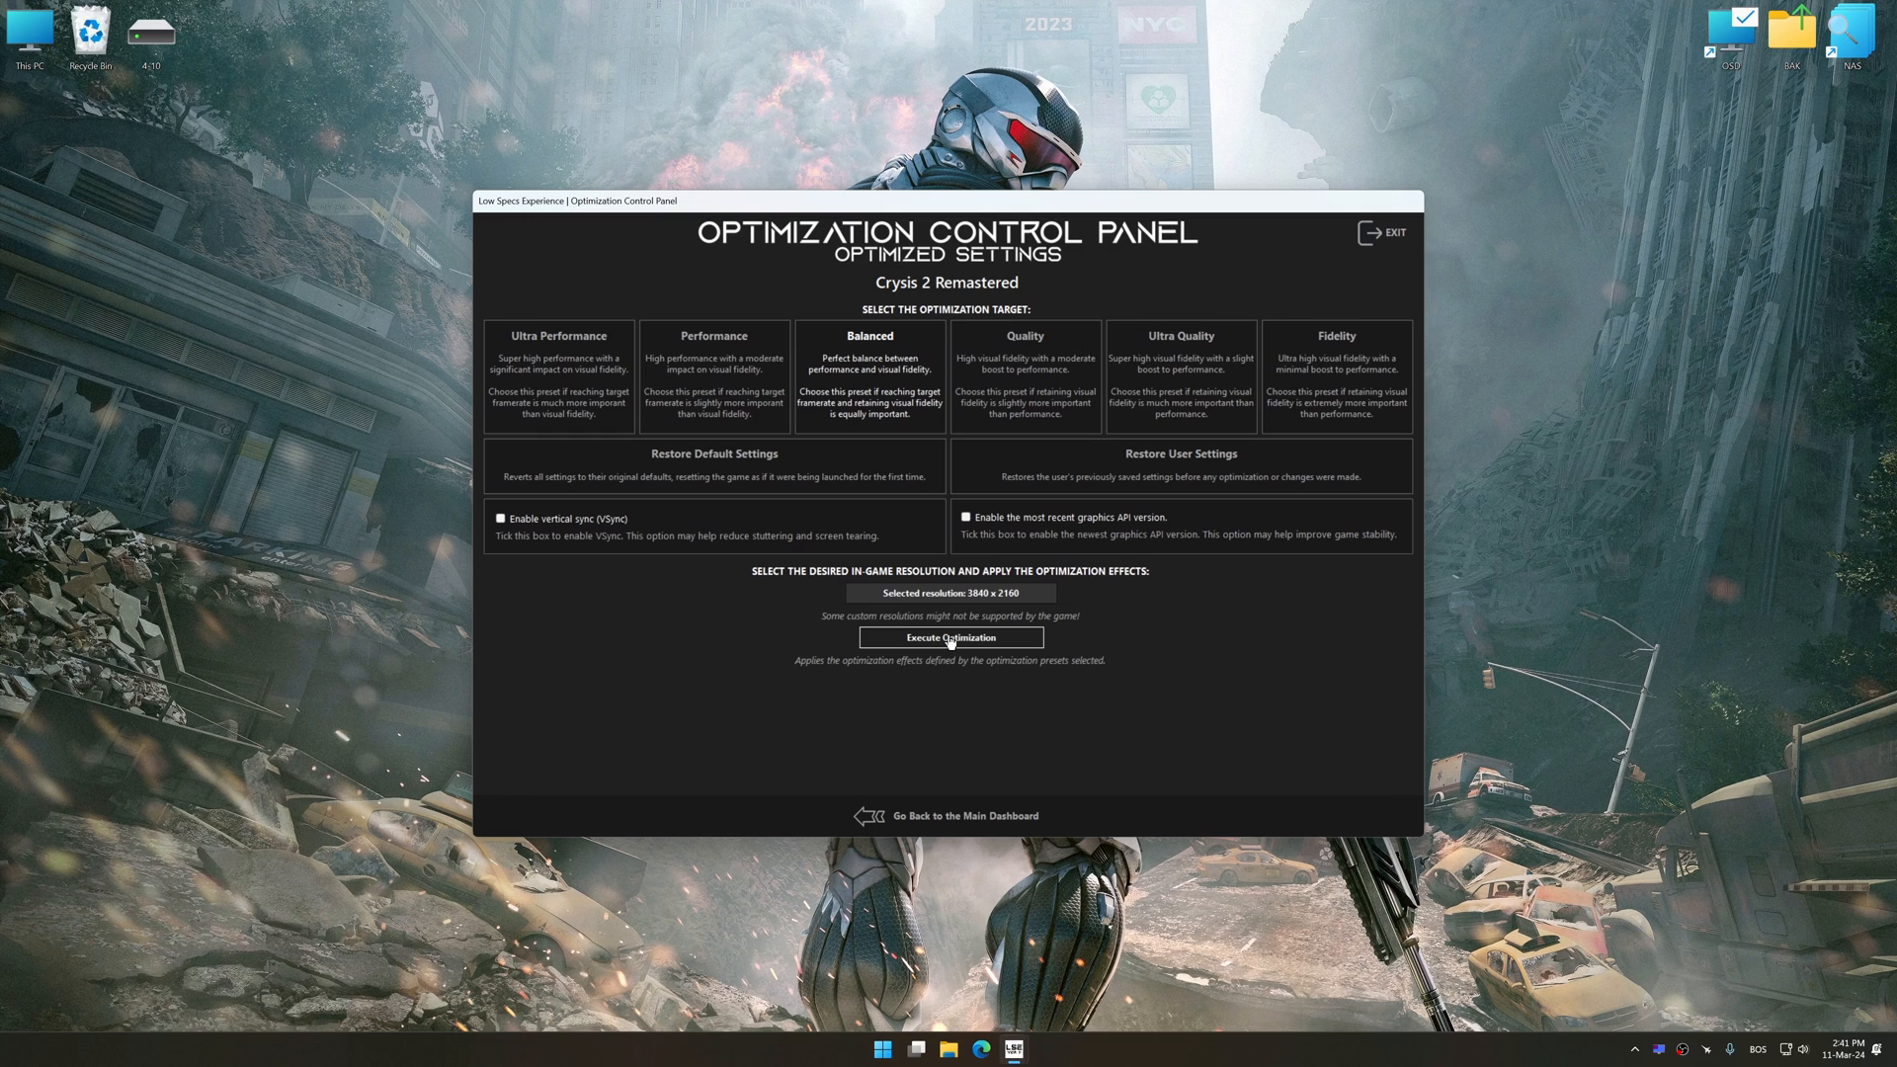
Execute the optimization and acknowledge the refresh rate notice and success message.
{"action": "left_click", "coordinate": [949, 637]}
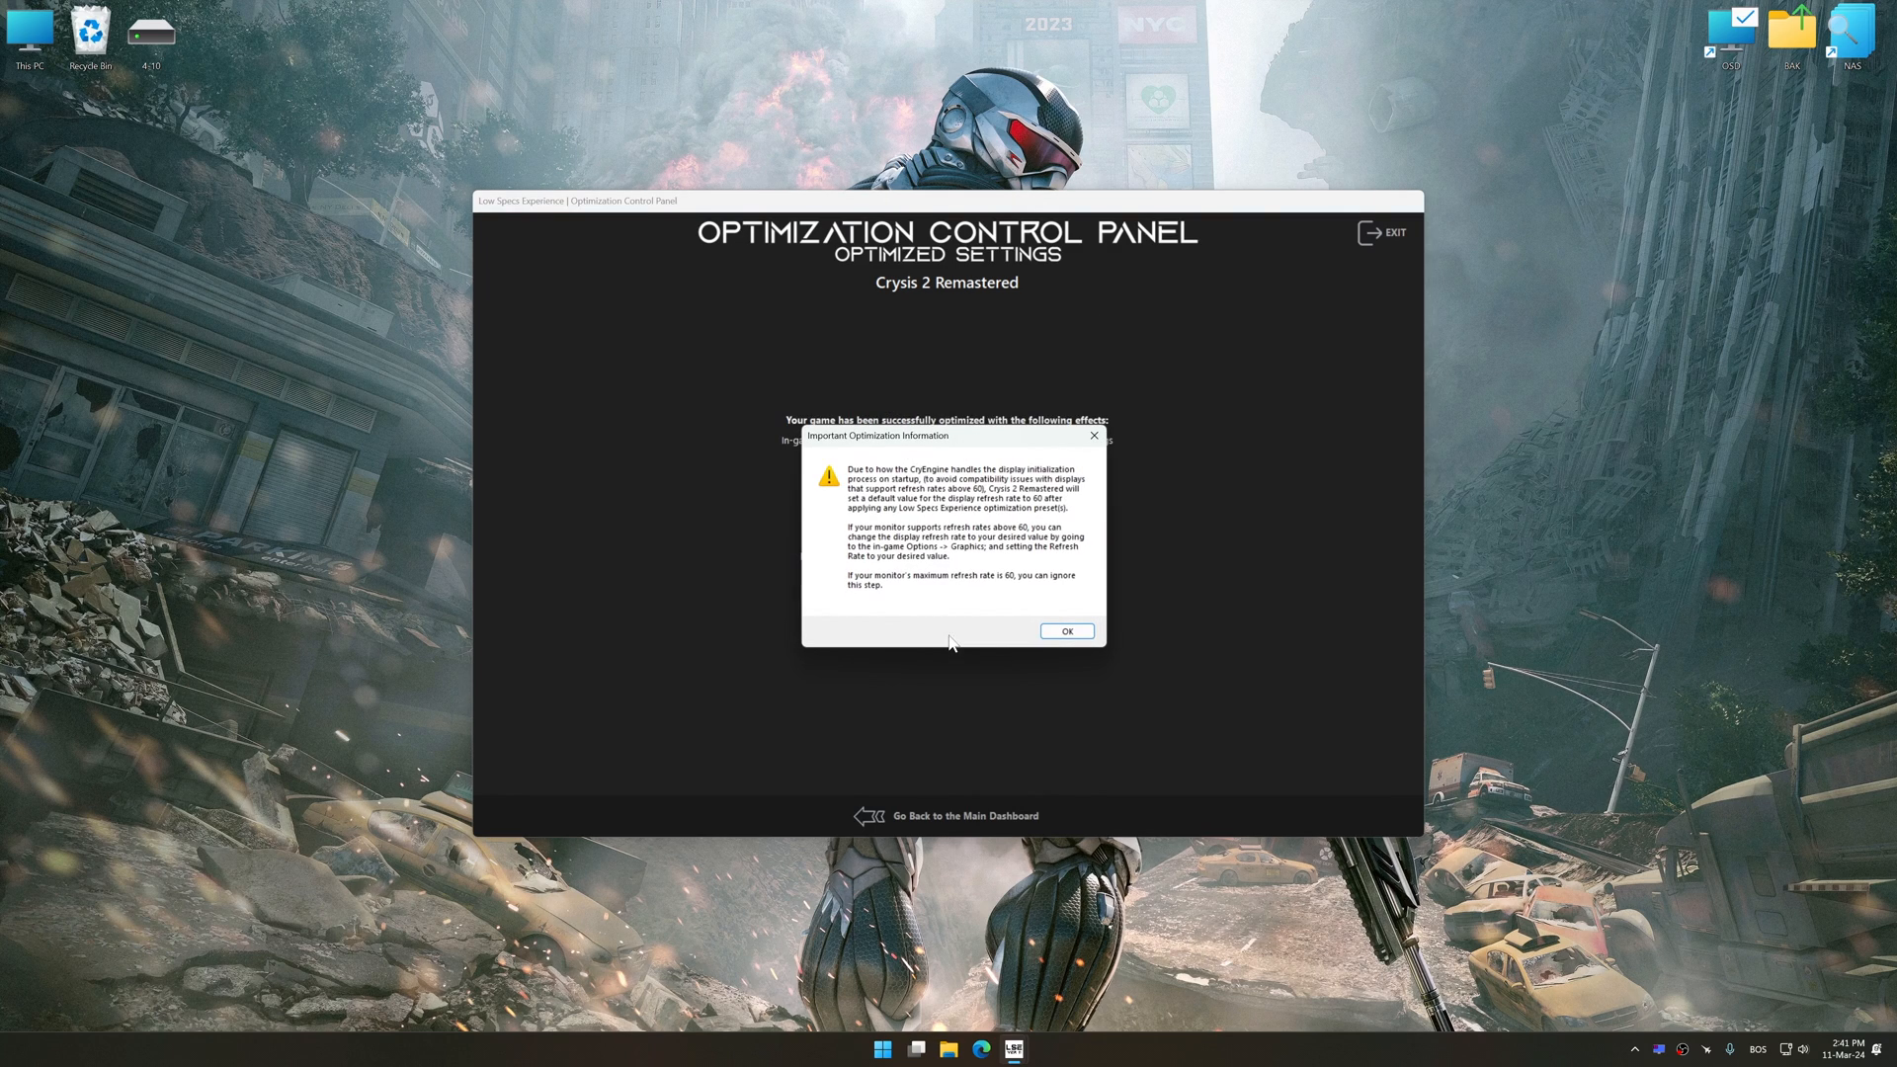
{"action": "left_click", "coordinate": [1065, 630]}
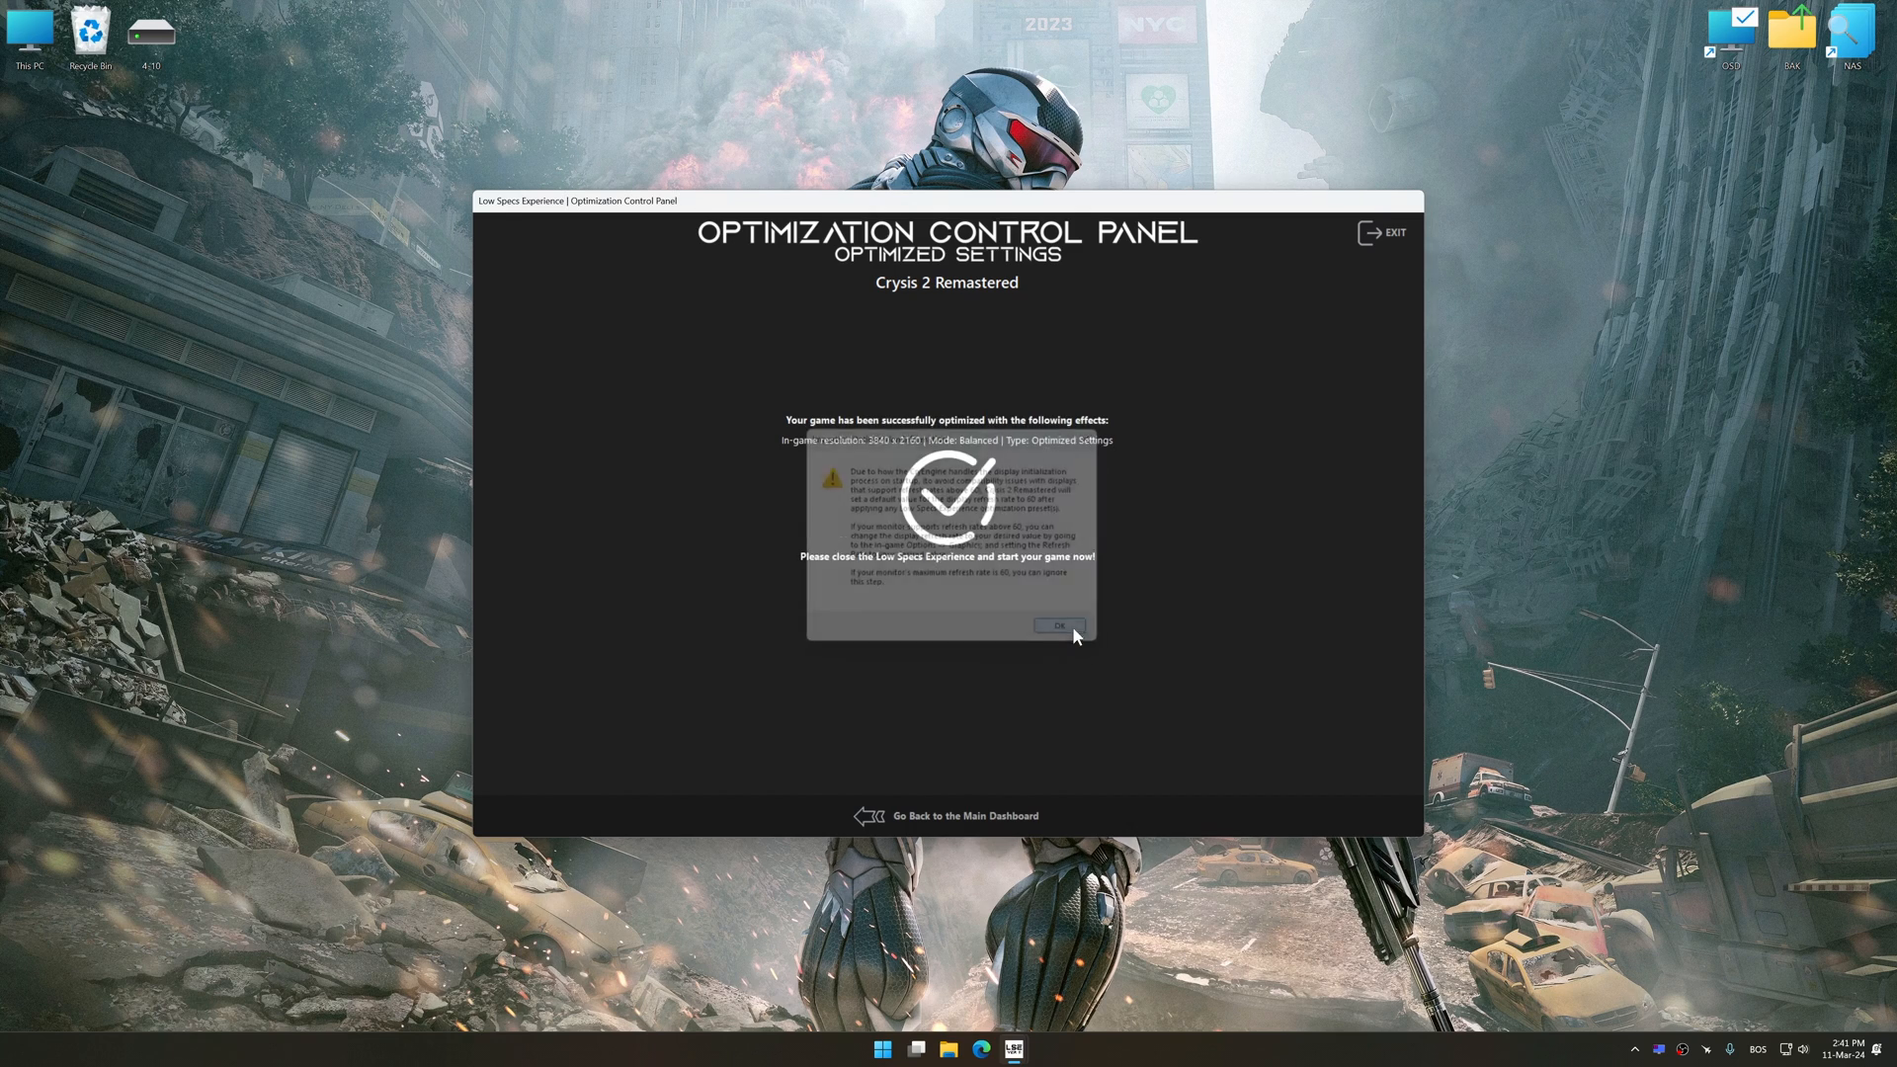
{"action": "left_click", "coordinate": [1057, 625]}
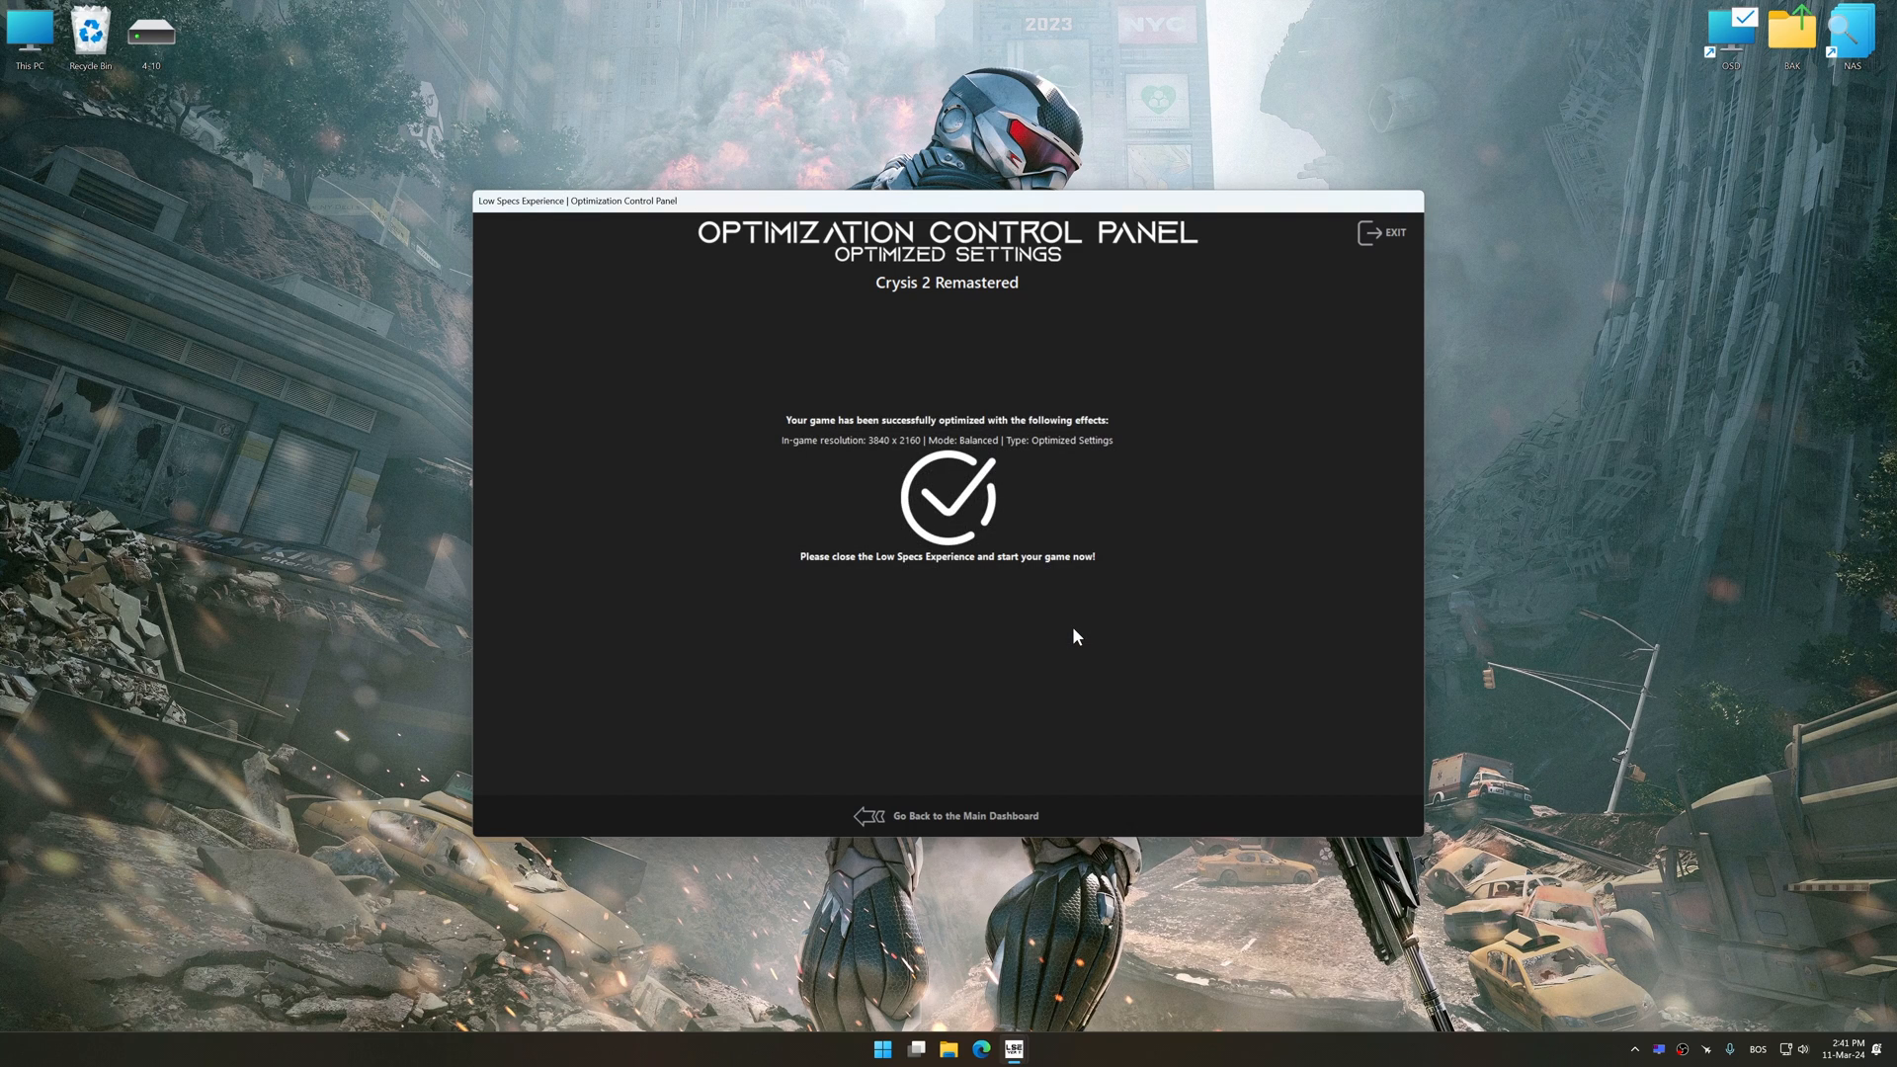
Restore Crysis 2 Remastered's default settings from the Maximum Performance Optimization page, confirming with Yes.
{"action": "left_click", "coordinate": [965, 814]}
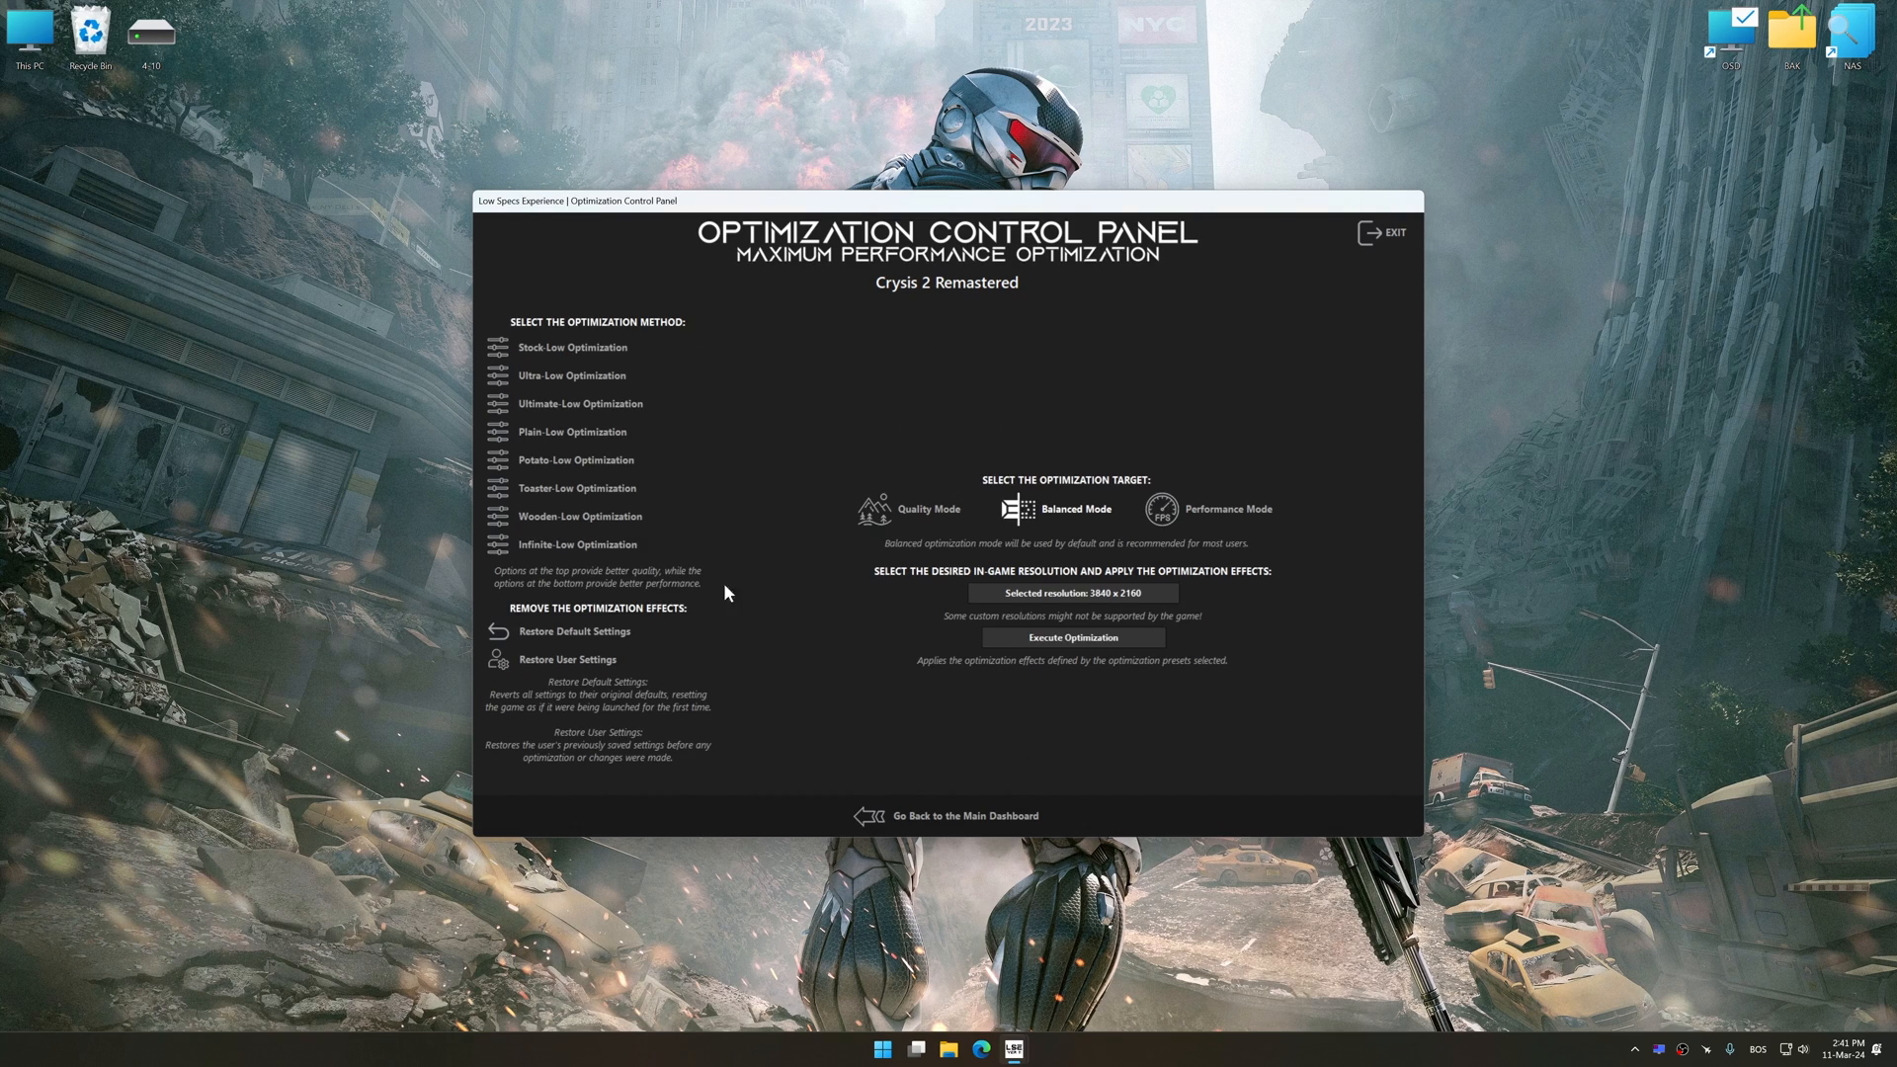
{"action": "left_click", "coordinate": [575, 630]}
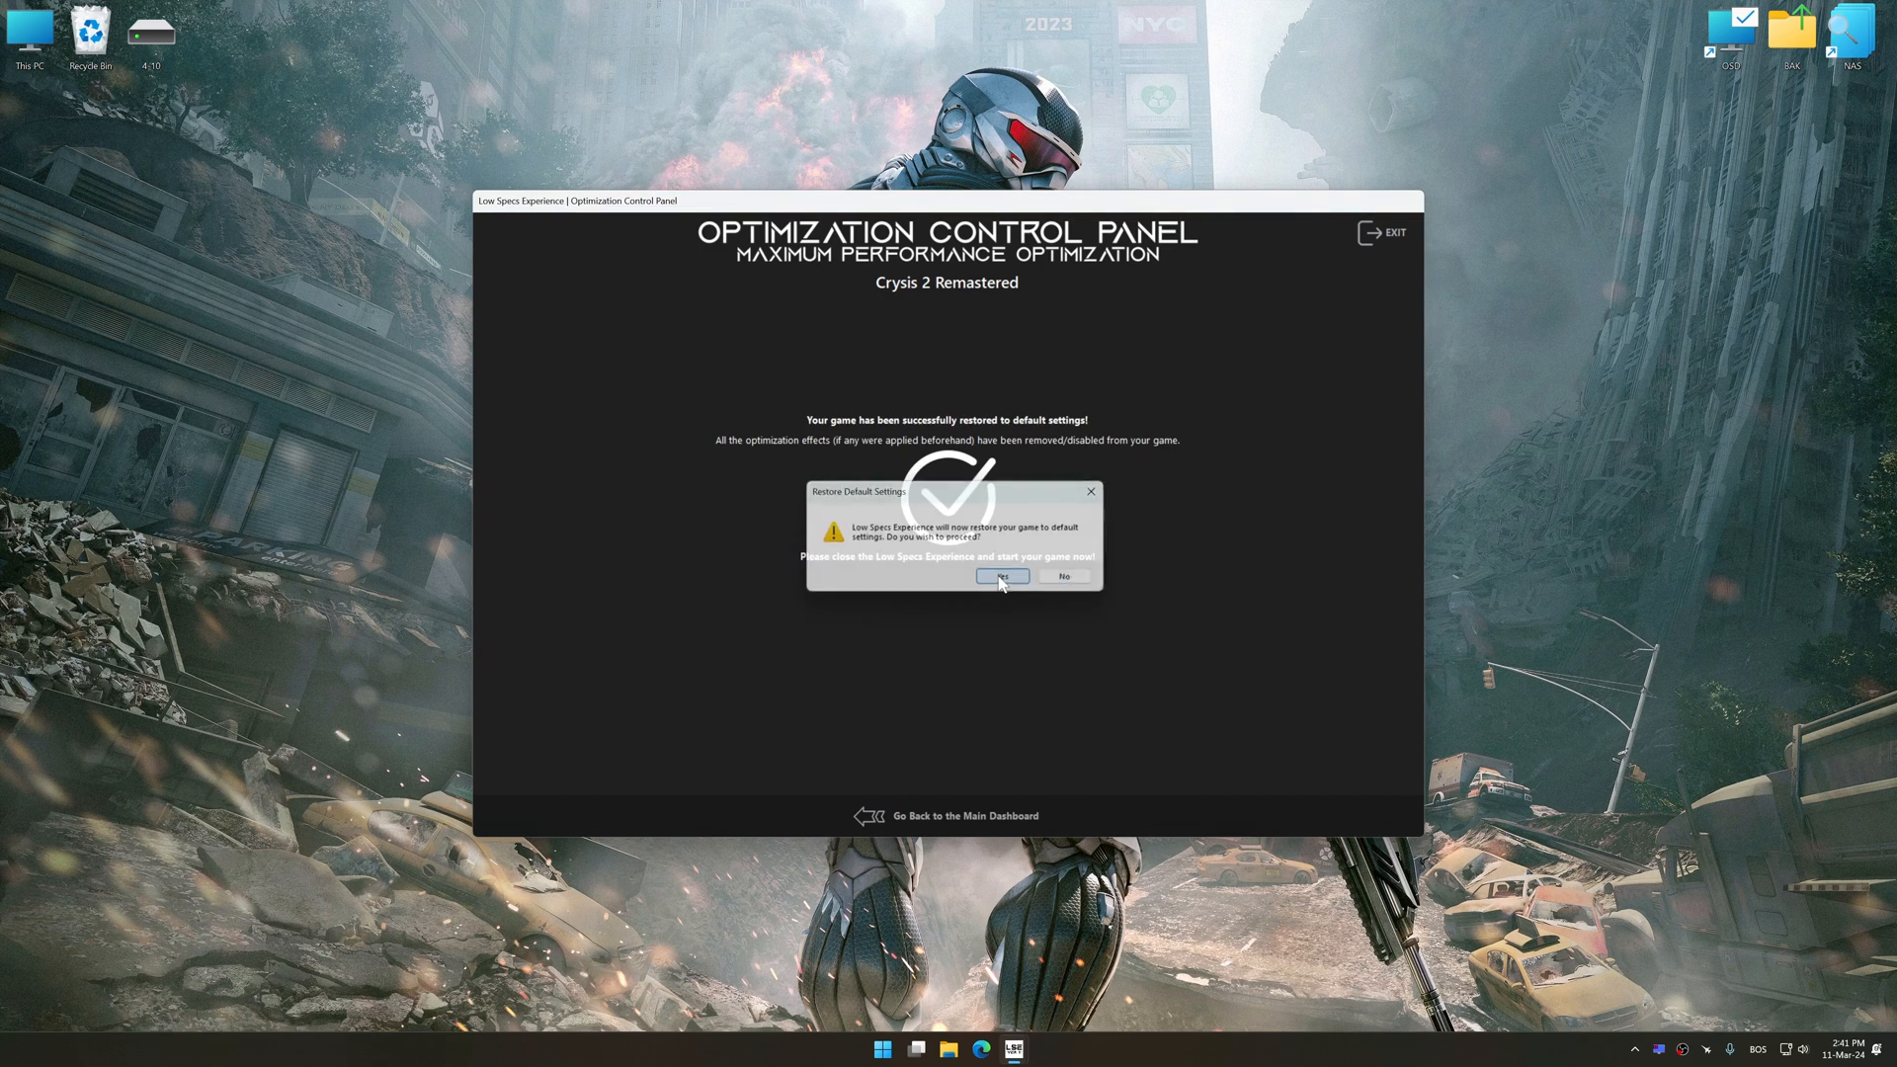
{"action": "left_click", "coordinate": [998, 575]}
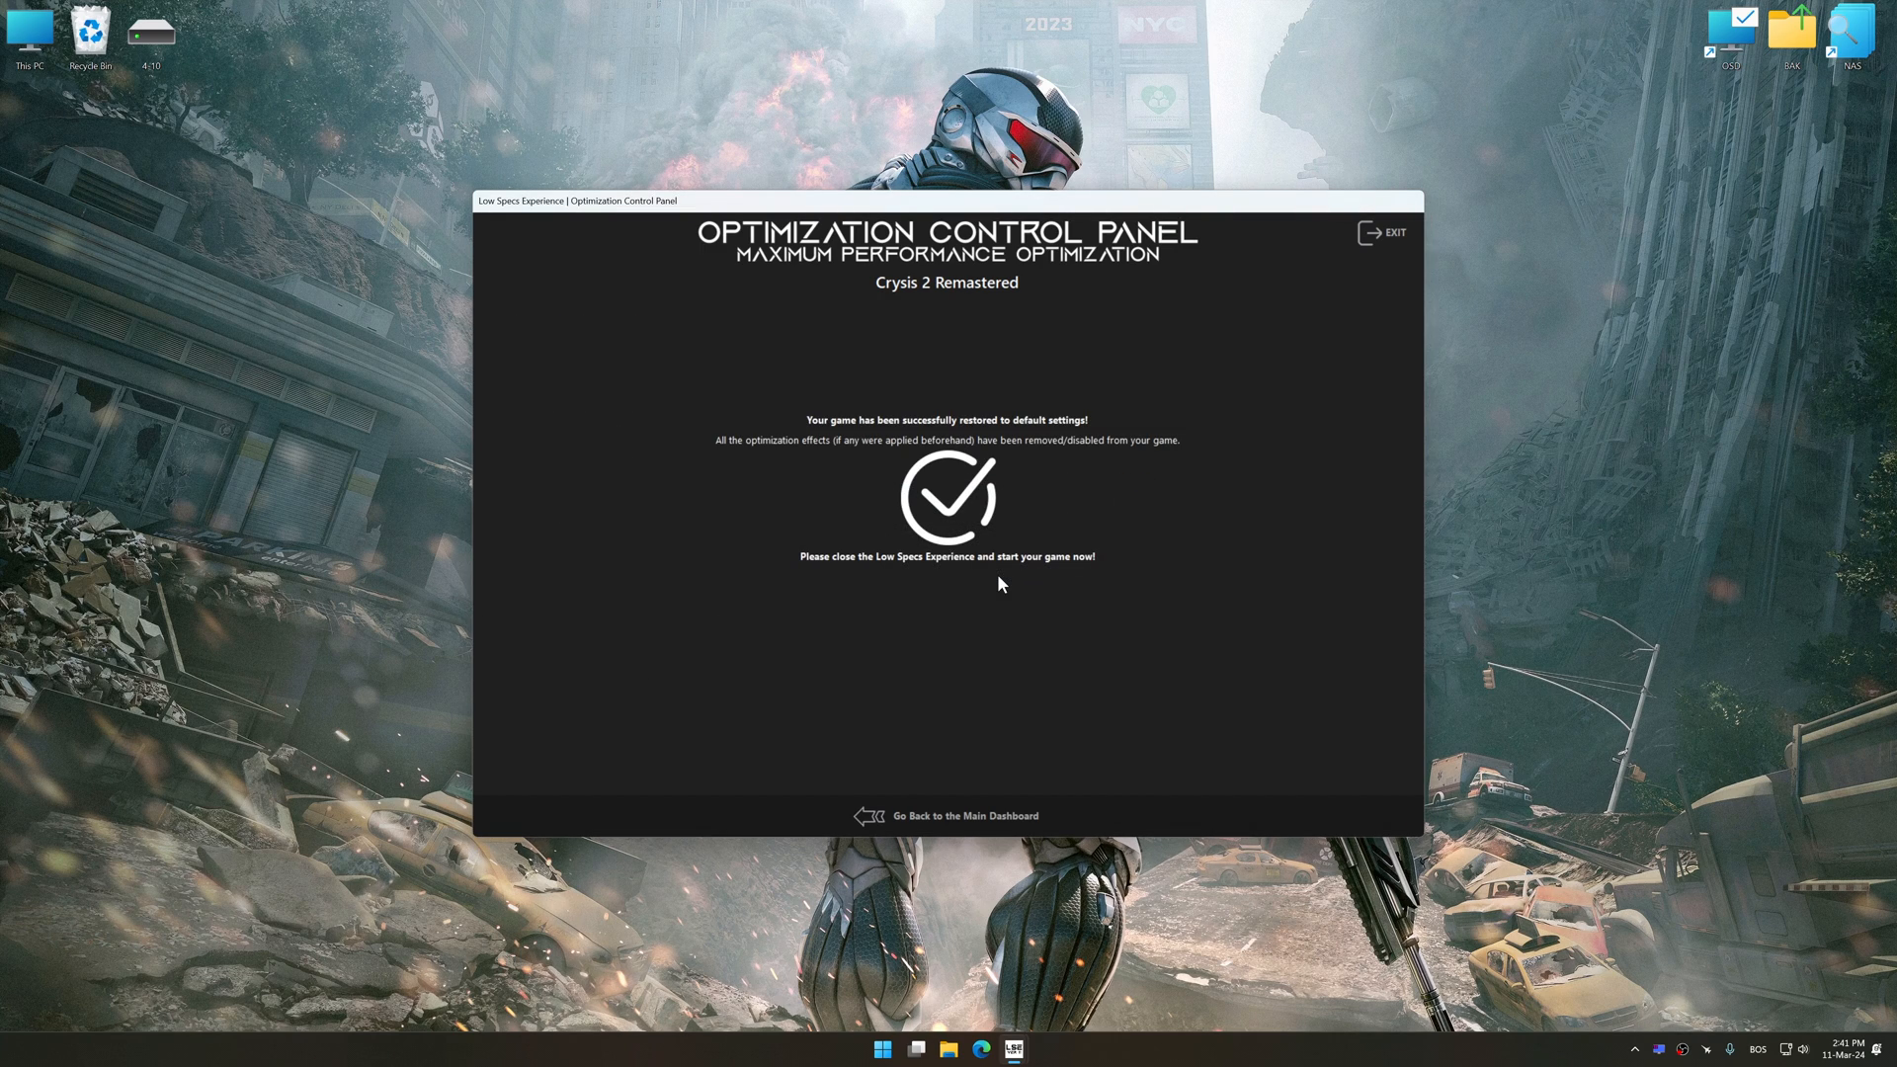